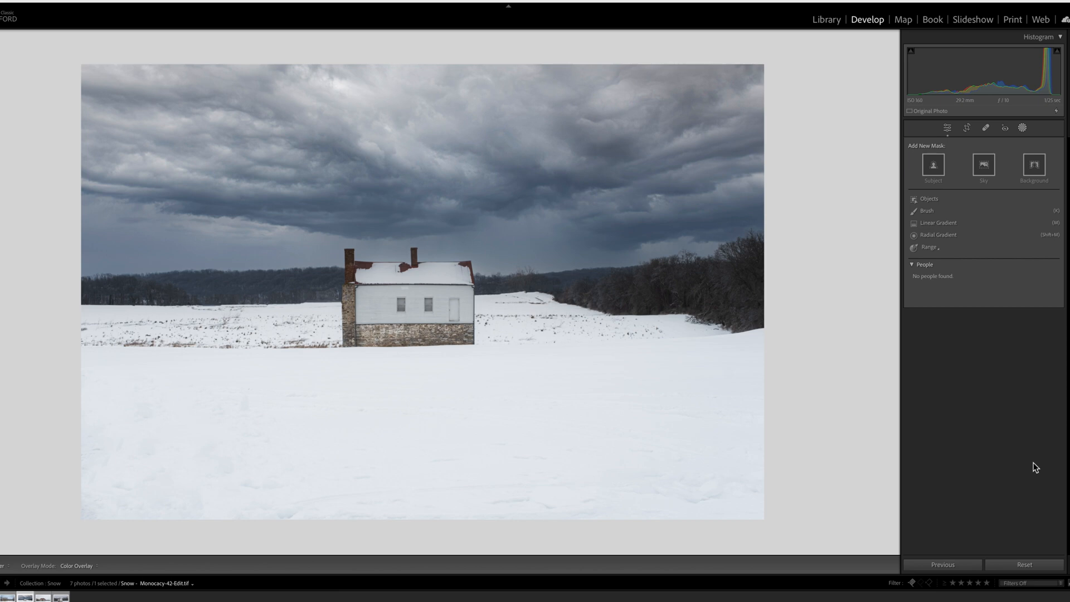
mouse_move(673, 415)
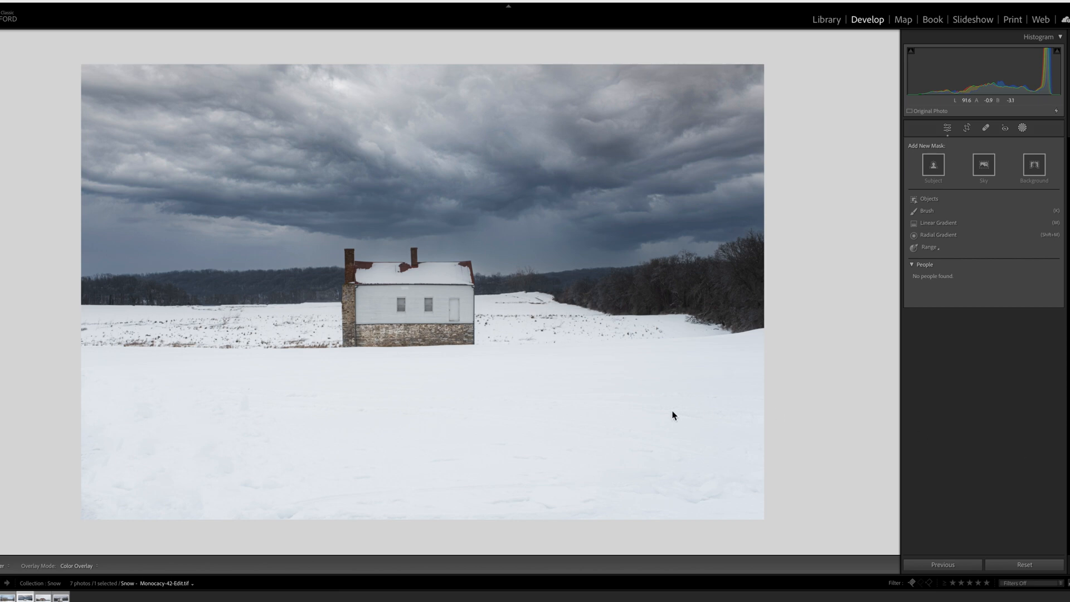
mouse_move(620, 448)
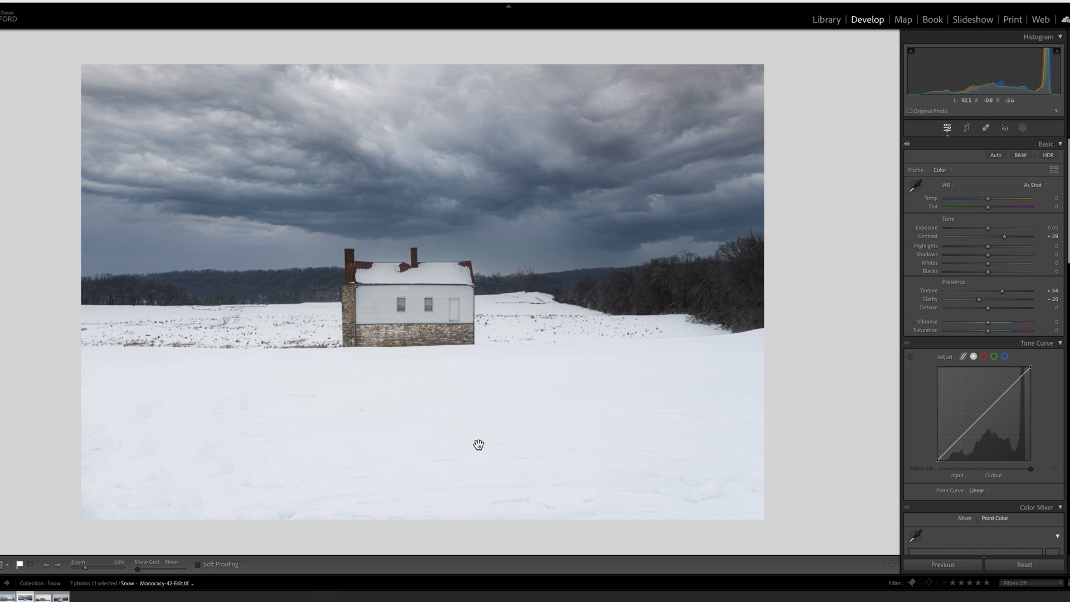
mouse_move(990, 267)
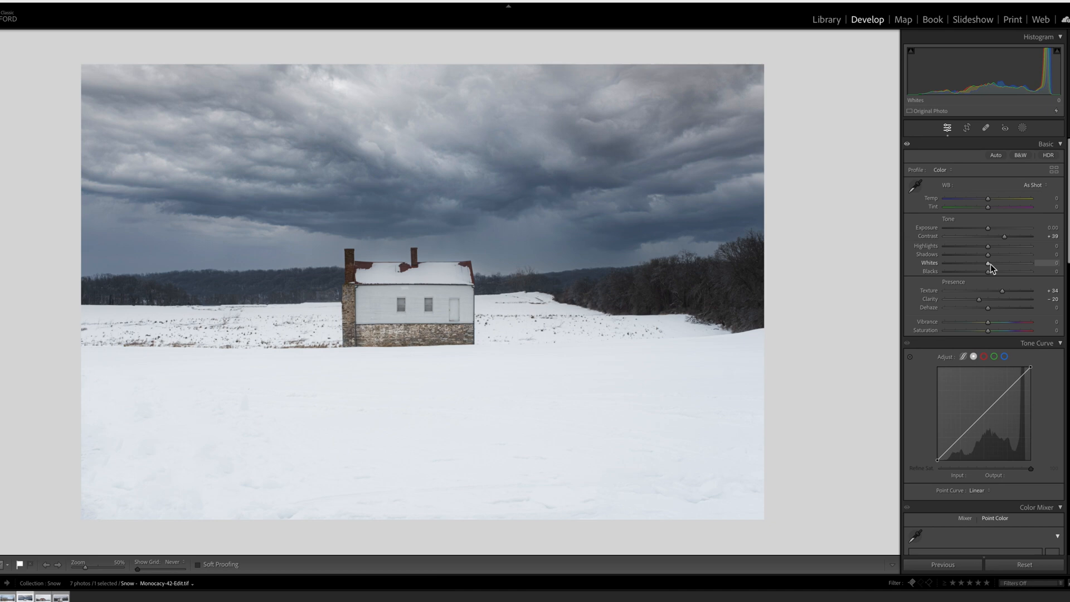
Step: Raise Whites to +61 and pull Highlights down to -78 to brighten the snow globally
drag(987, 263, 991, 263)
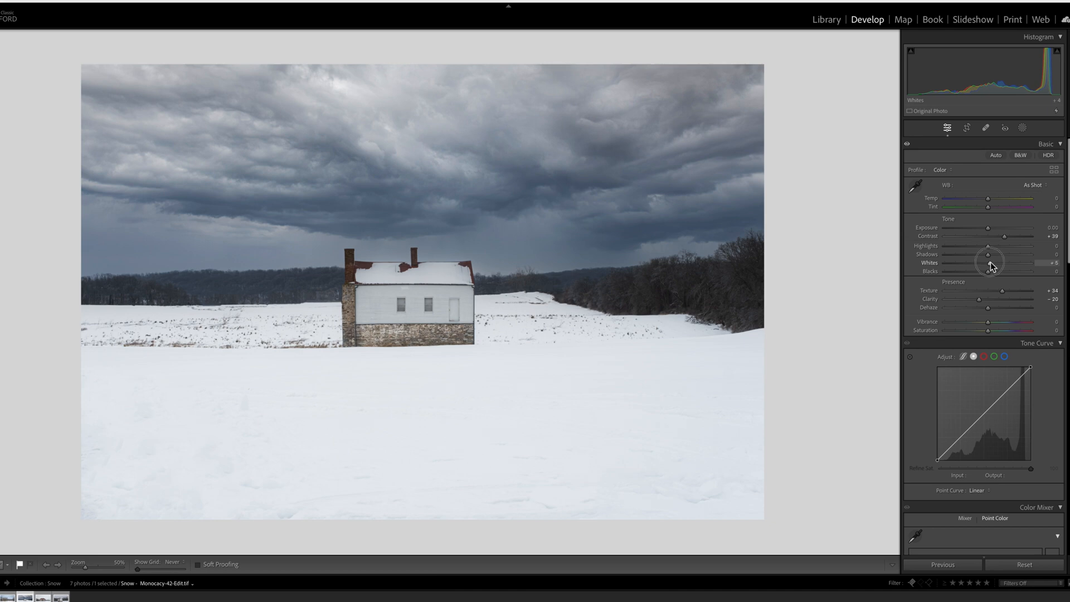
drag(990, 262, 1015, 262)
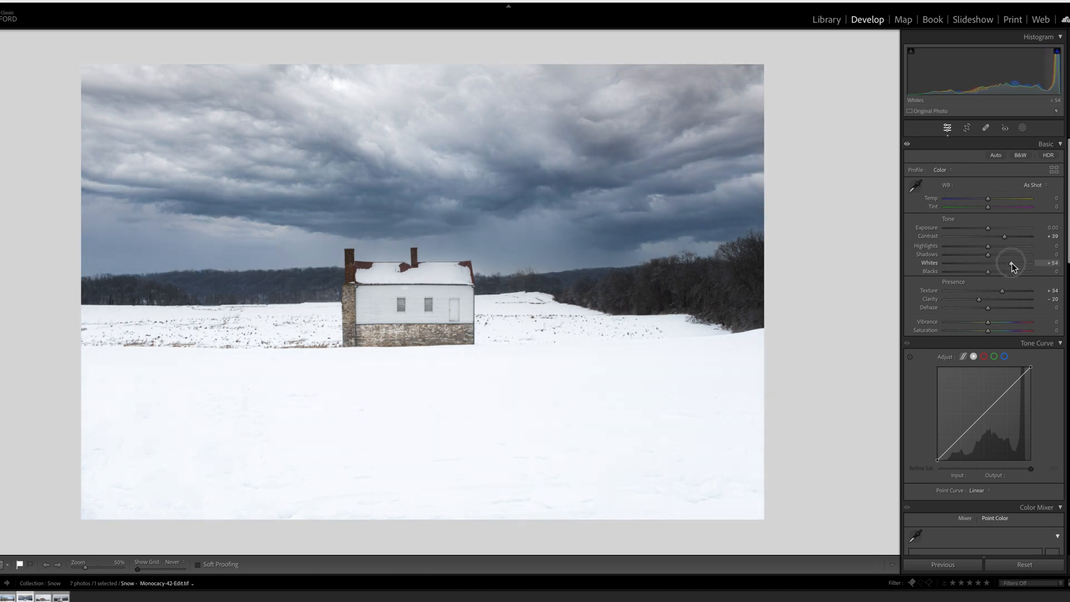
drag(1013, 263, 1018, 263)
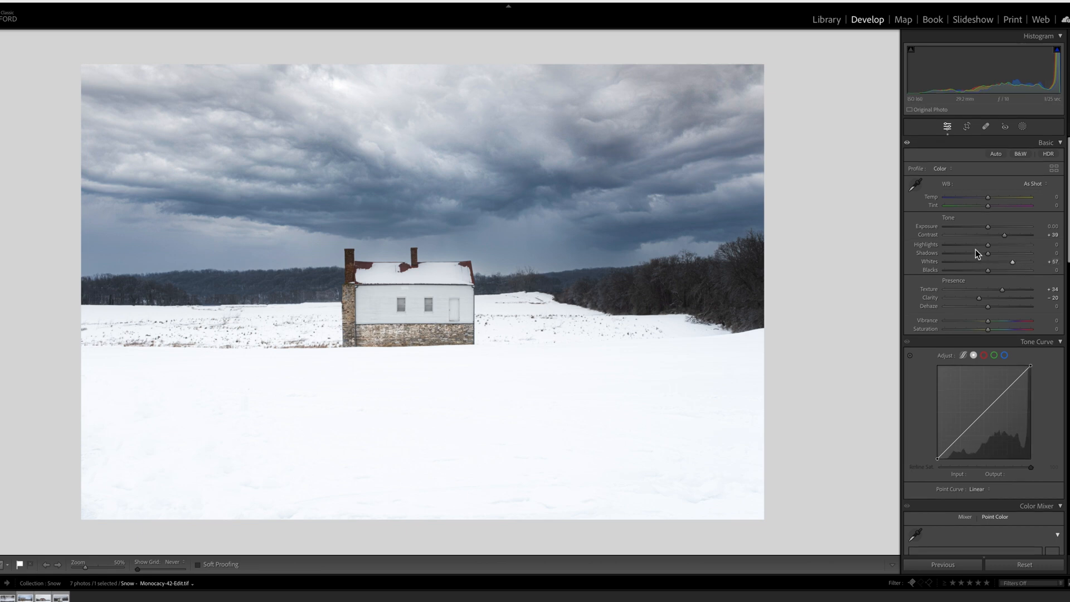
drag(1004, 244, 972, 244)
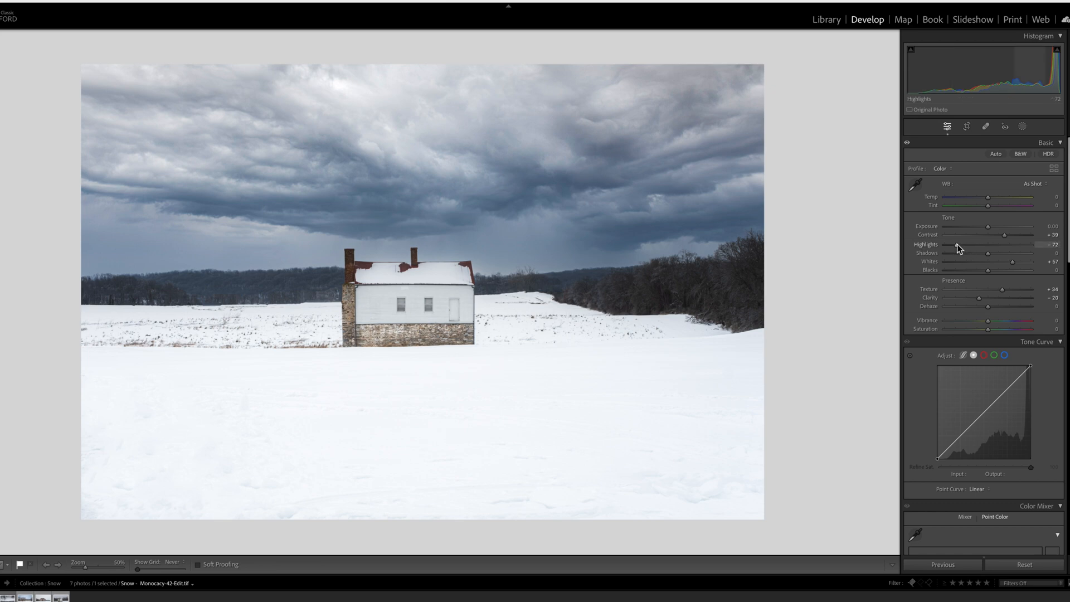
drag(955, 244, 954, 244)
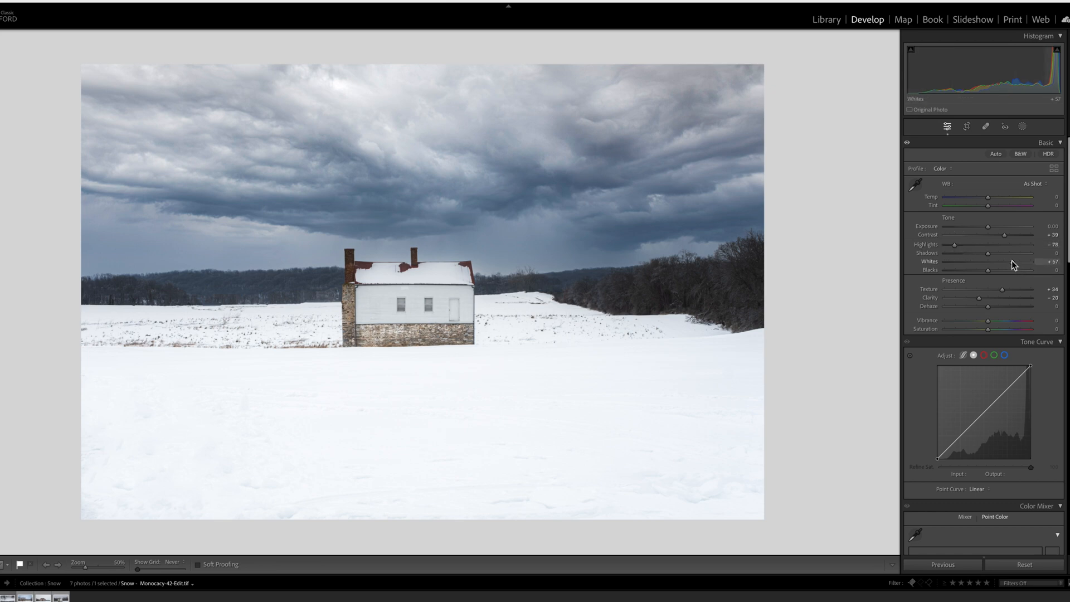
drag(1014, 261, 1017, 261)
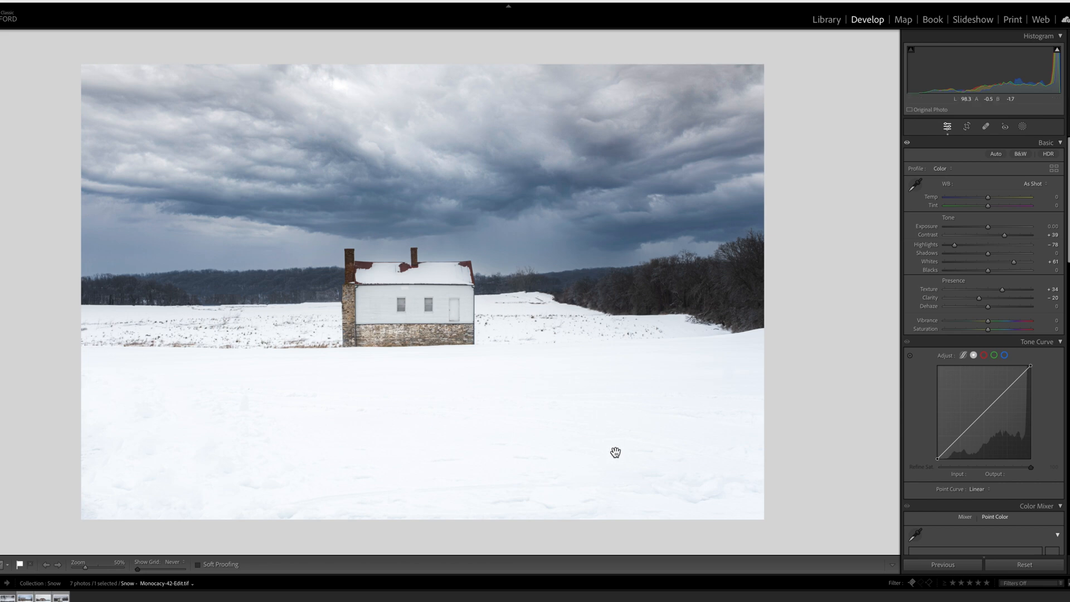
mouse_move(612, 453)
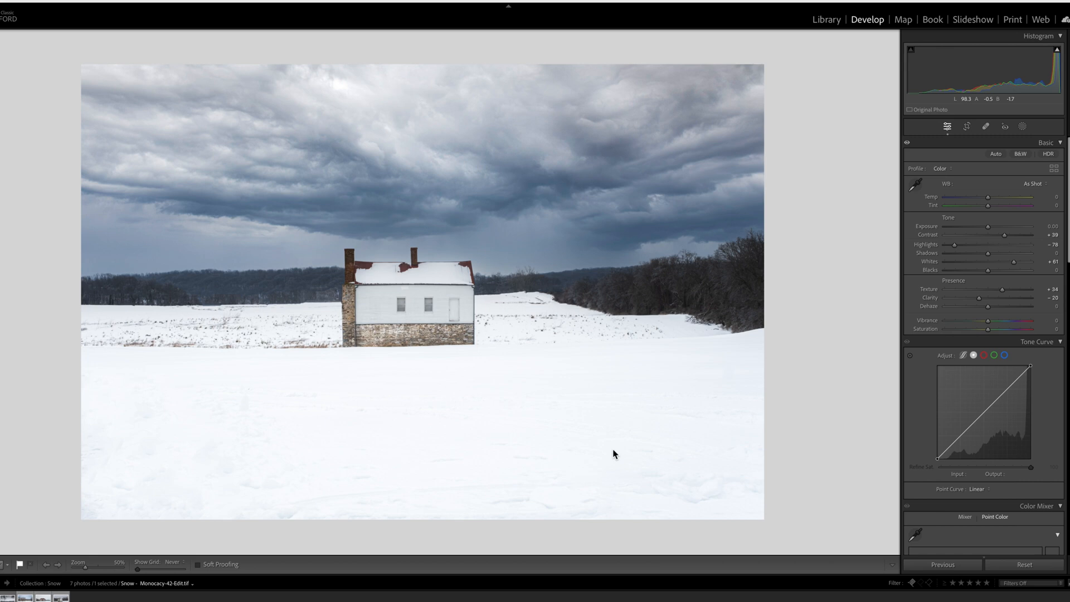
mouse_move(967, 257)
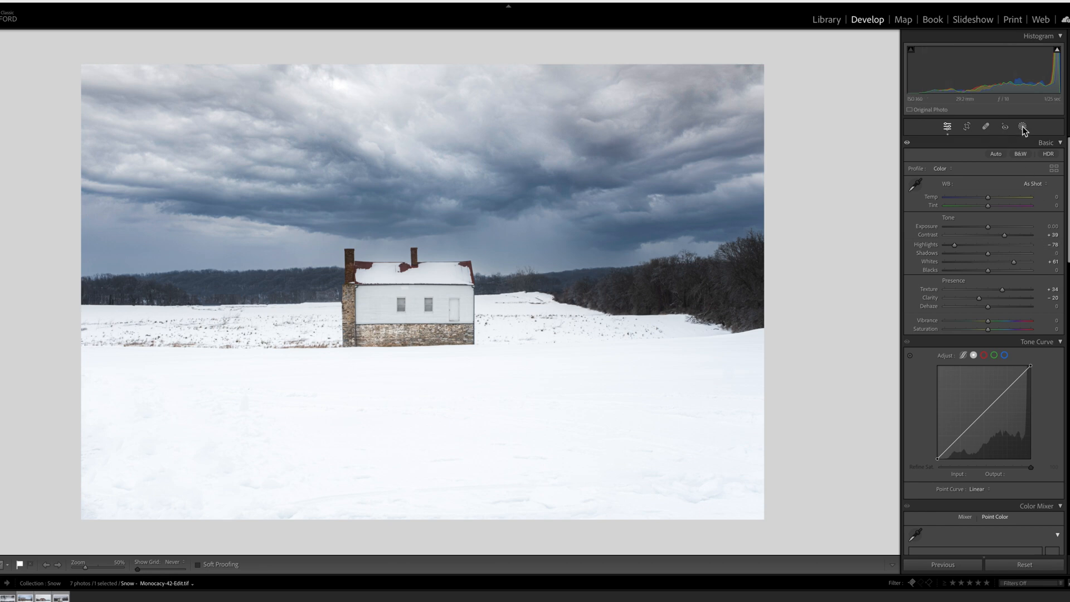
Step: Add a Linear Gradient mask over the foreground snow with Saturation -72 and Highlights -73
click(1021, 126)
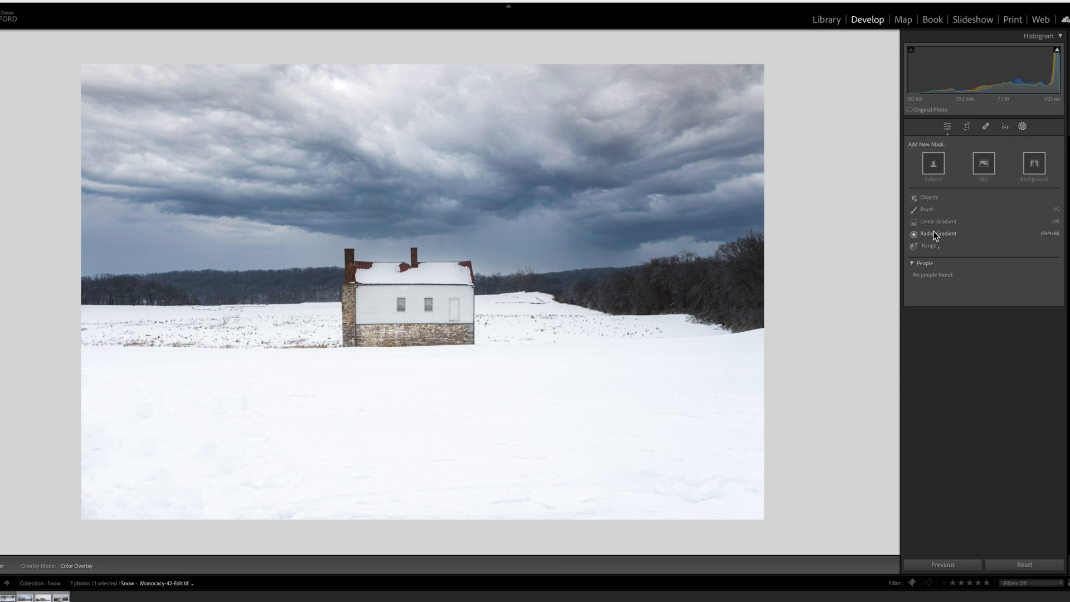
click(938, 220)
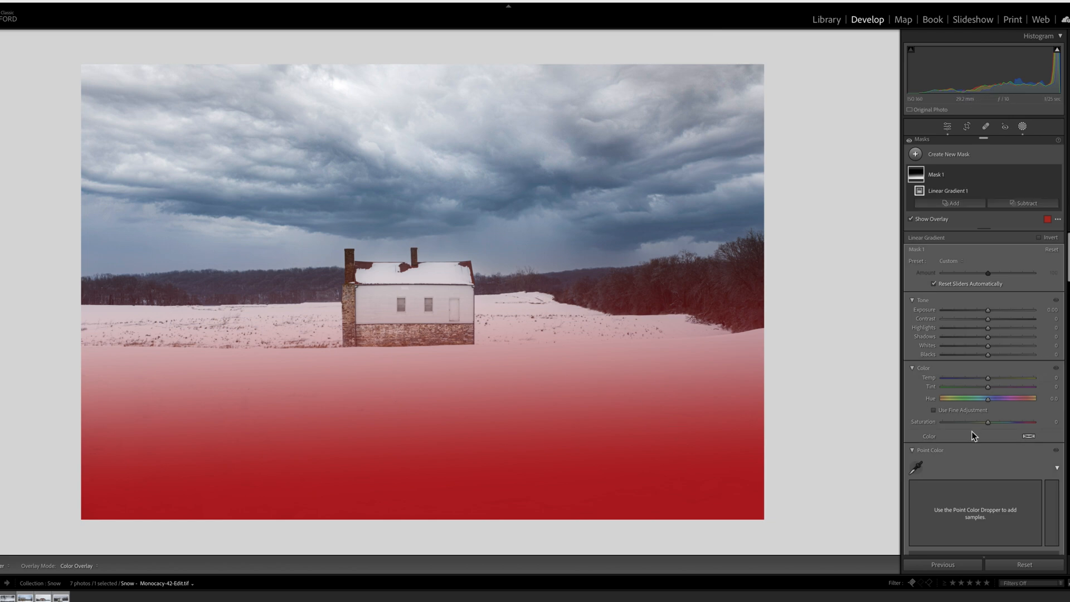
drag(1009, 421, 965, 421)
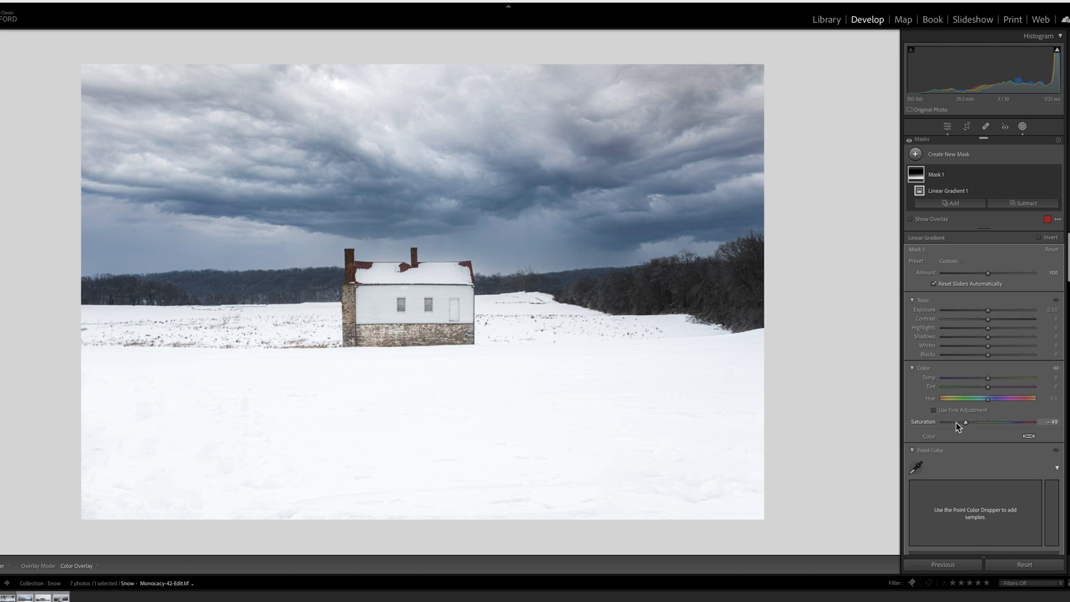
drag(967, 421, 956, 422)
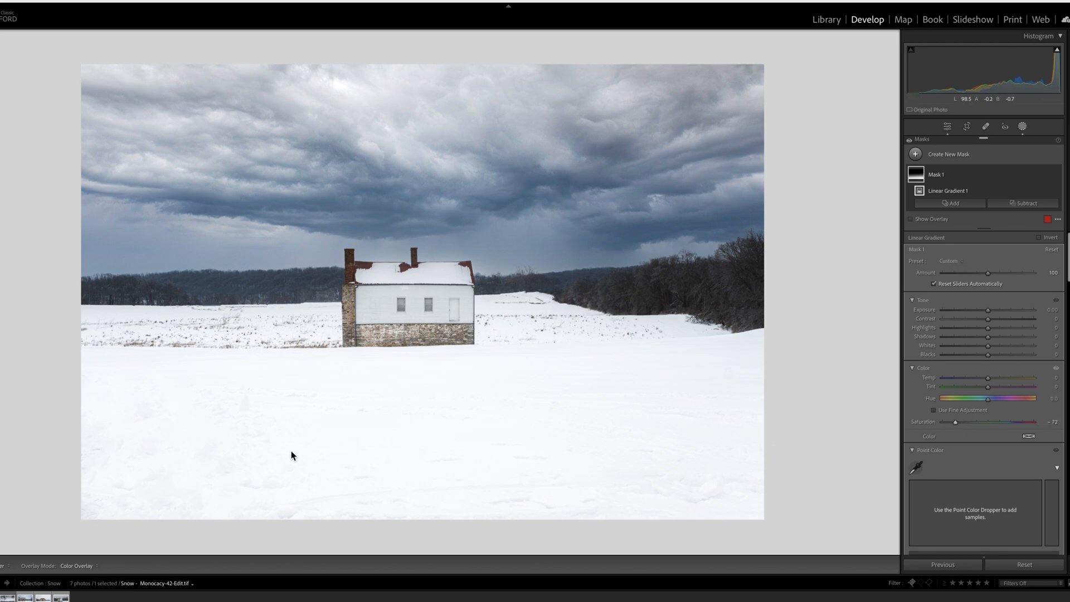
mouse_move(583, 208)
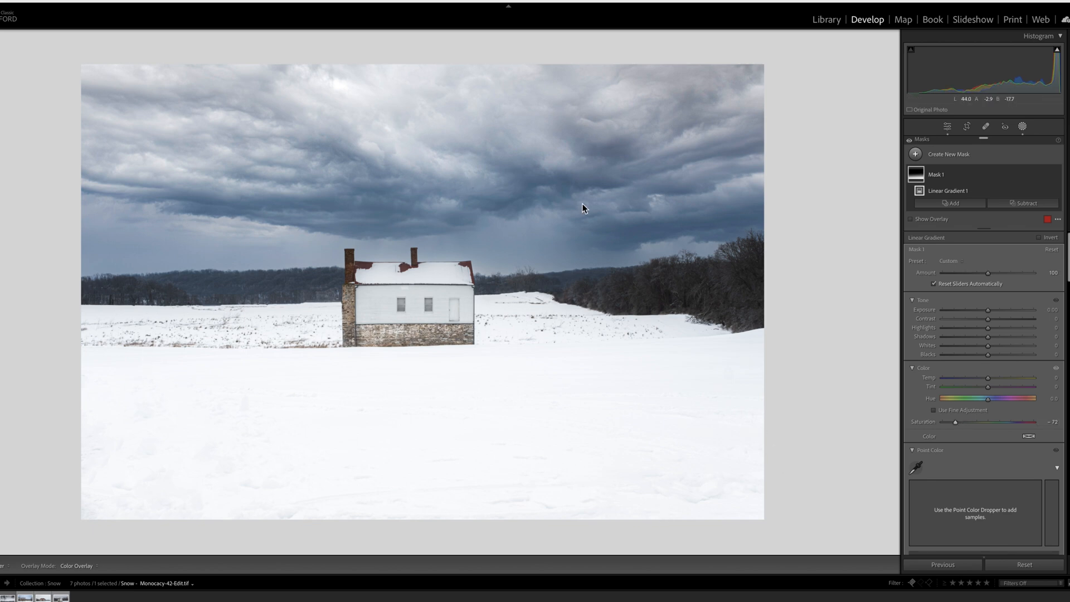
mouse_move(753, 508)
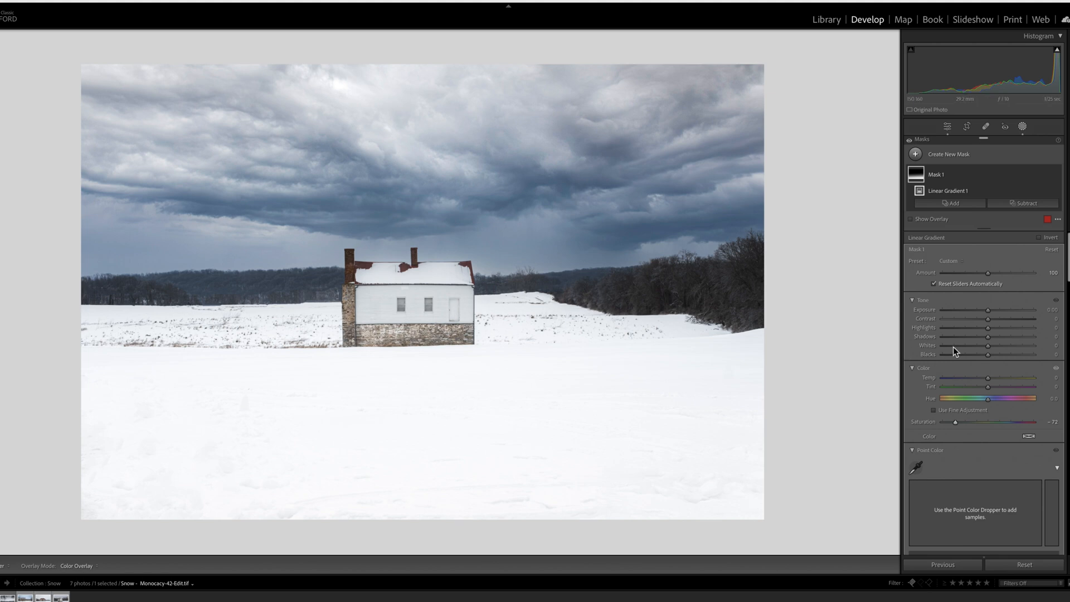
drag(986, 328, 962, 327)
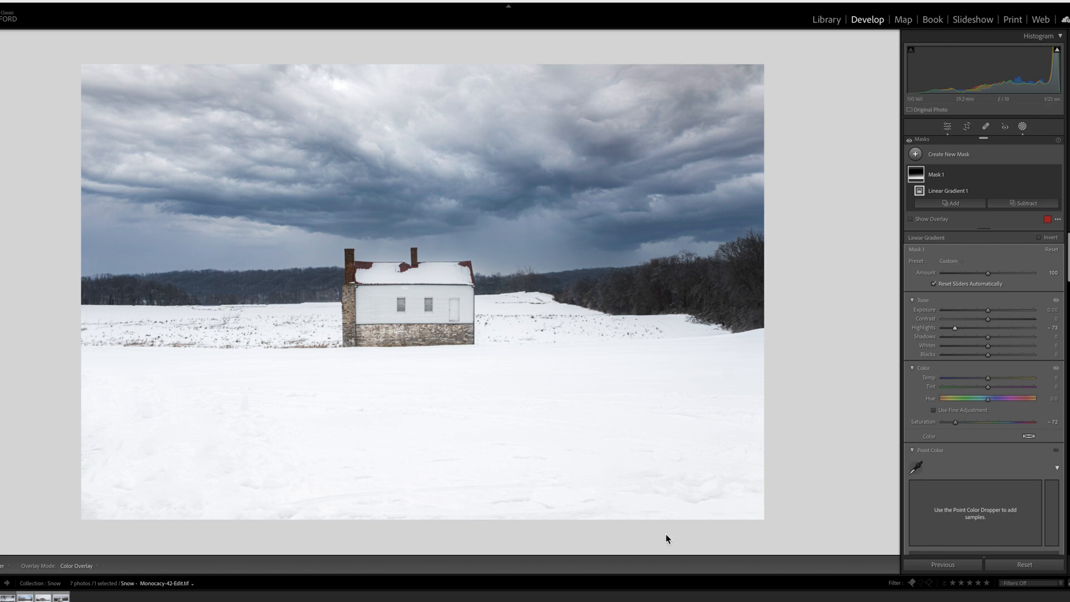
mouse_move(707, 520)
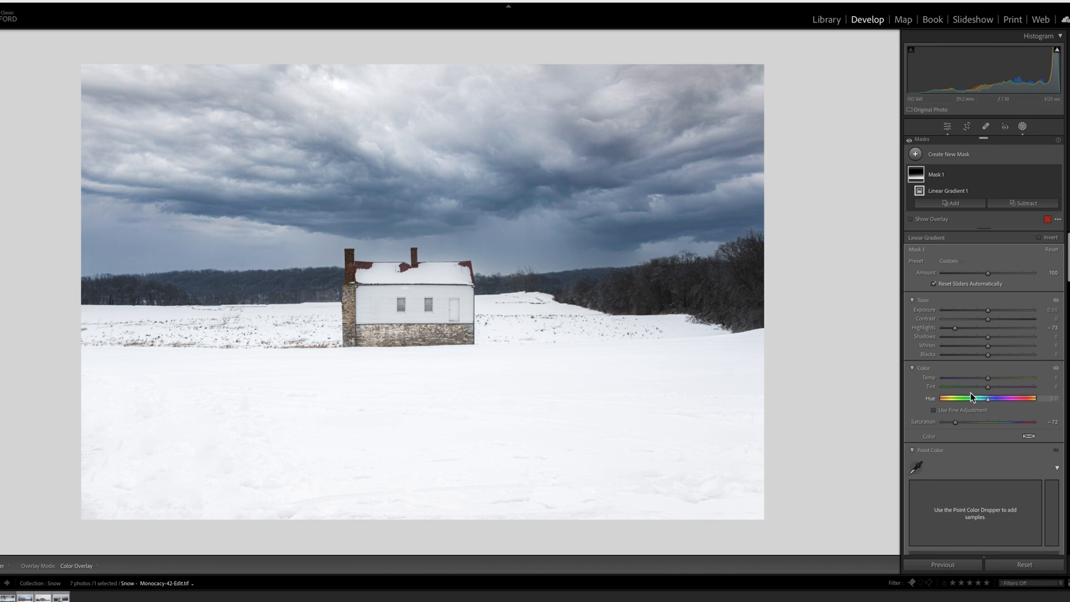
mouse_move(988, 381)
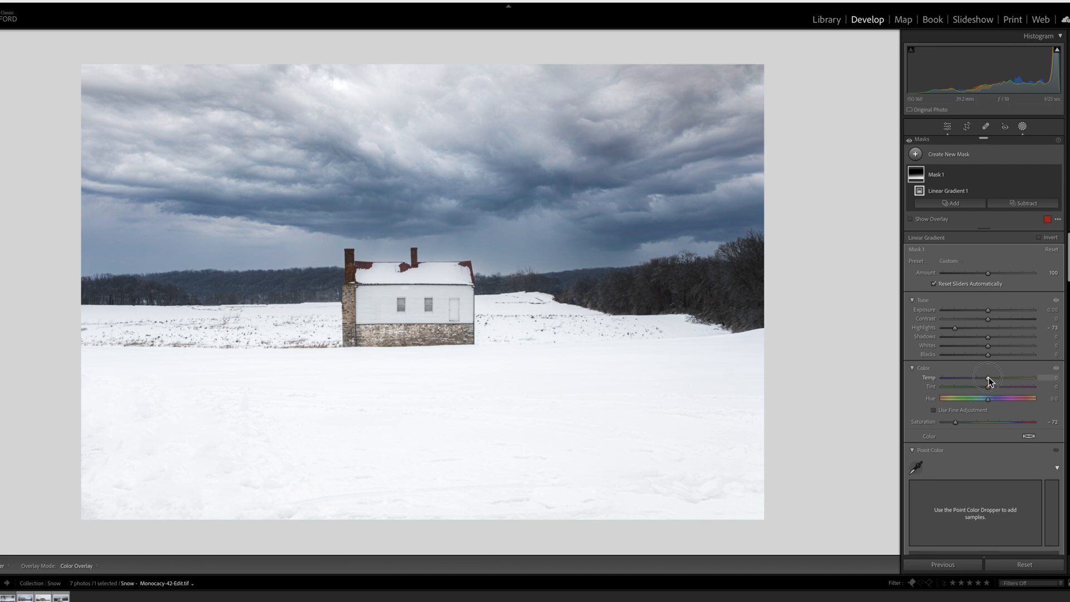
drag(987, 377, 1004, 378)
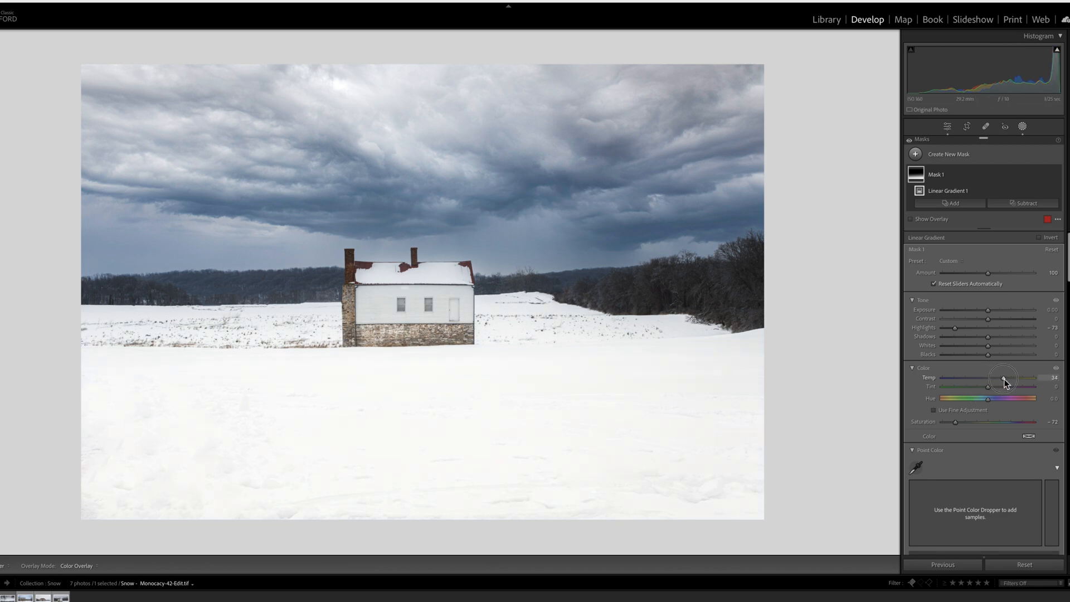
drag(998, 378, 1005, 377)
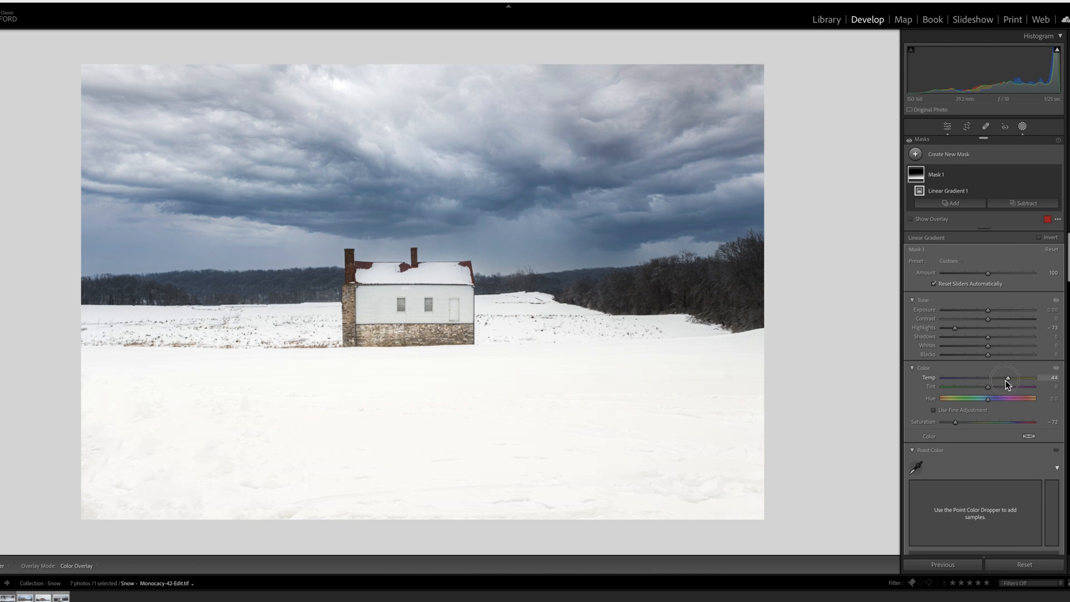
drag(1006, 377, 976, 377)
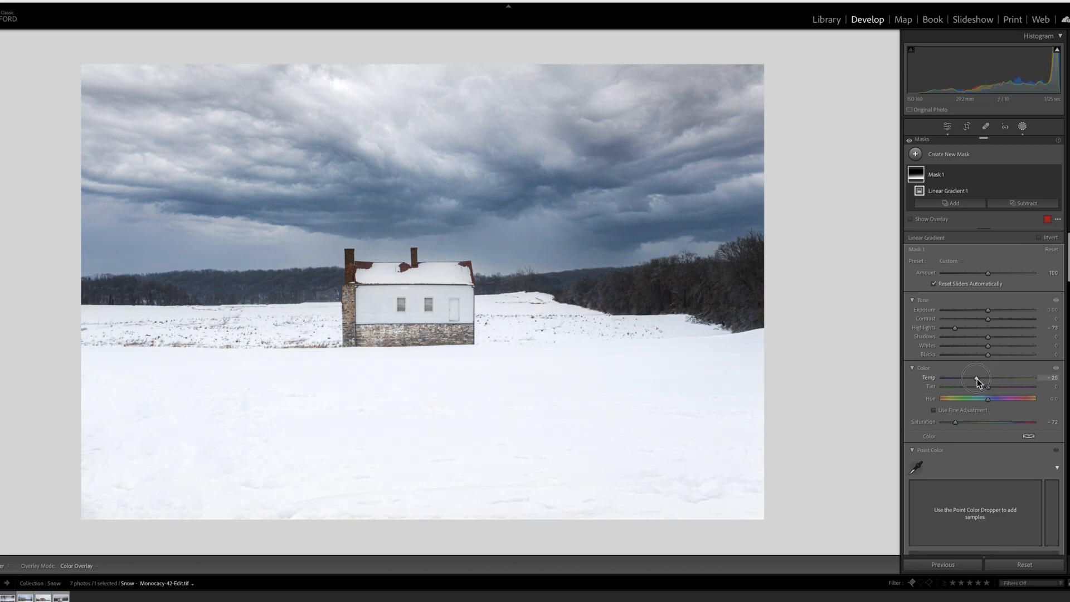
drag(976, 378, 988, 377)
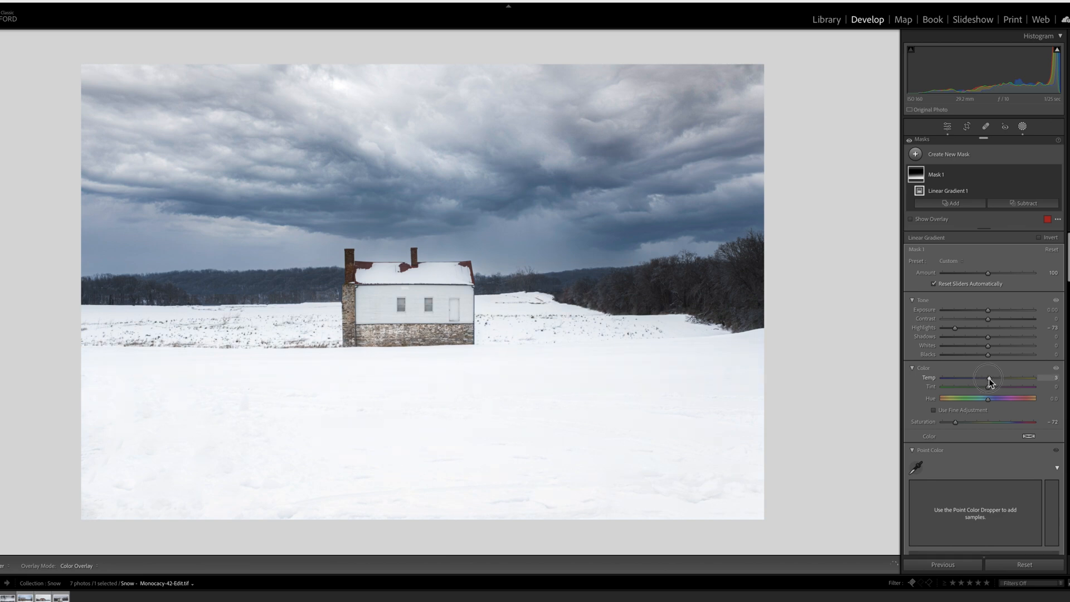
drag(990, 378, 988, 378)
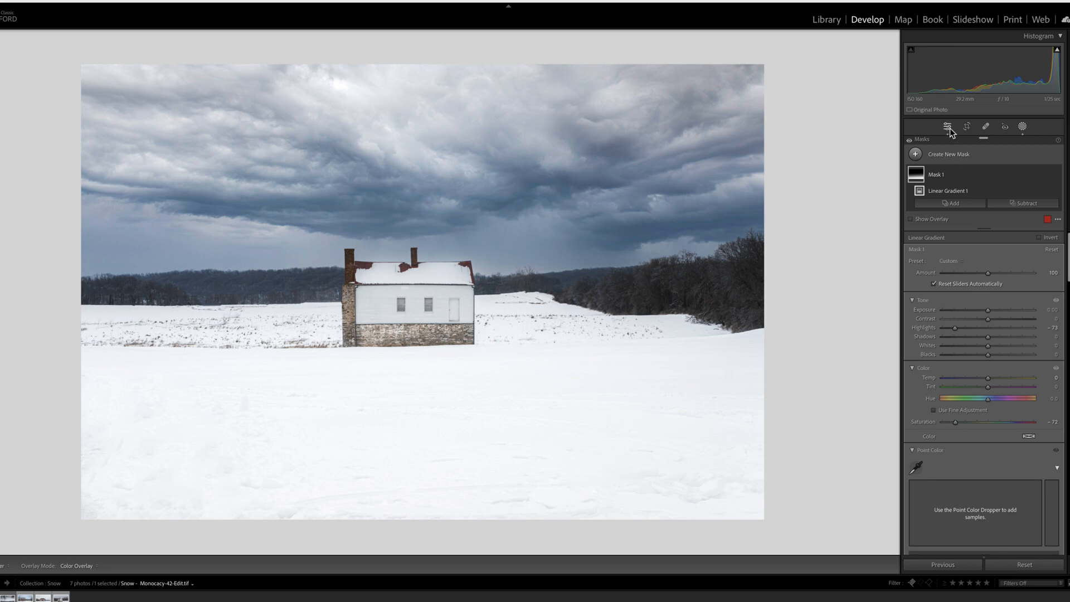
Step: Return to the global Basic adjustments and nudge the overall Exposure
click(947, 126)
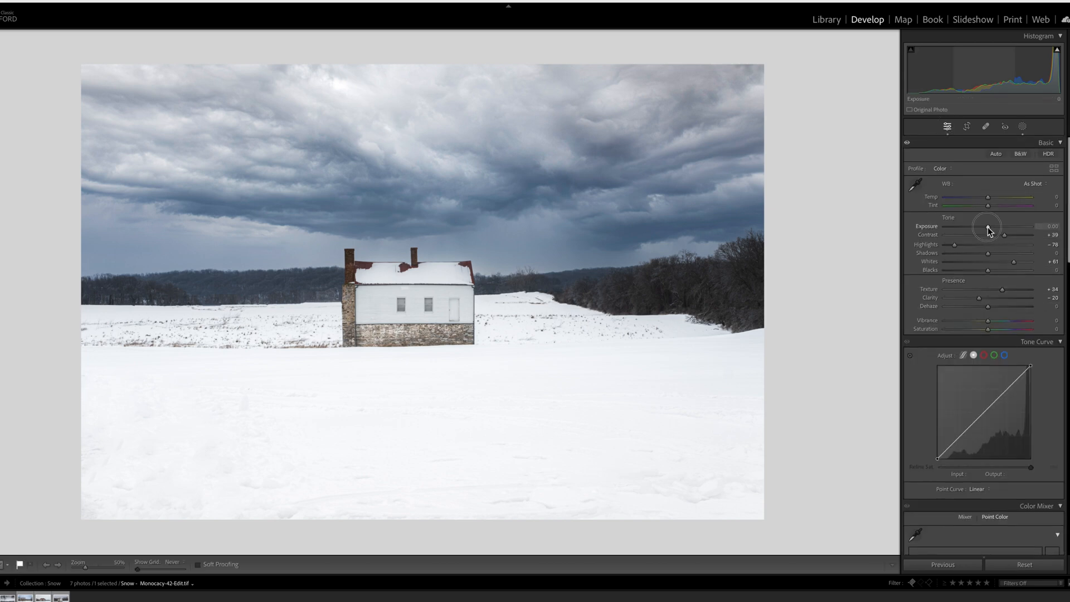
drag(996, 226, 986, 226)
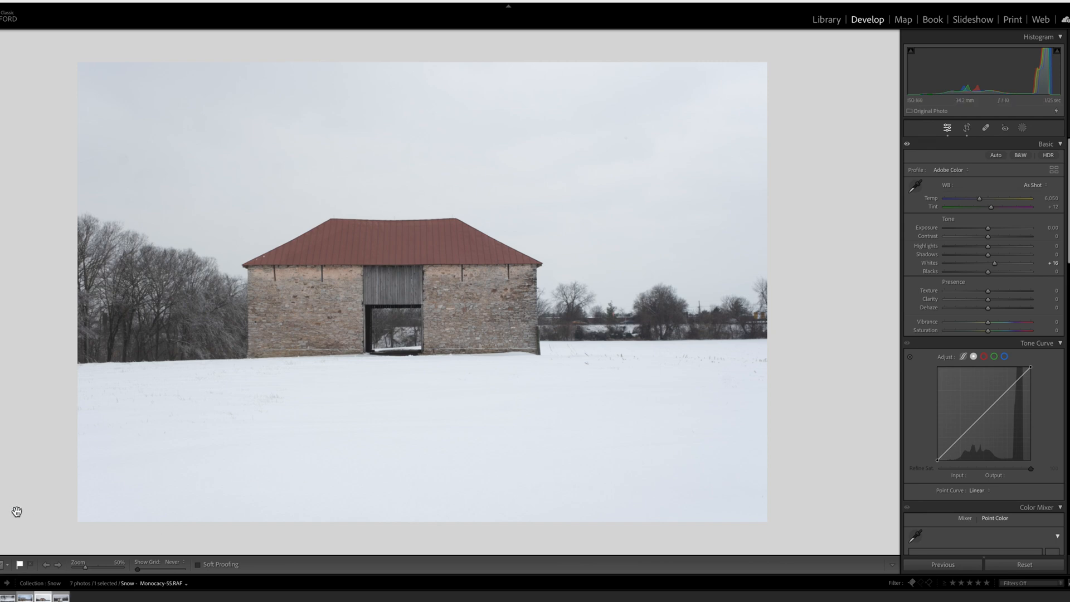
mouse_move(683, 445)
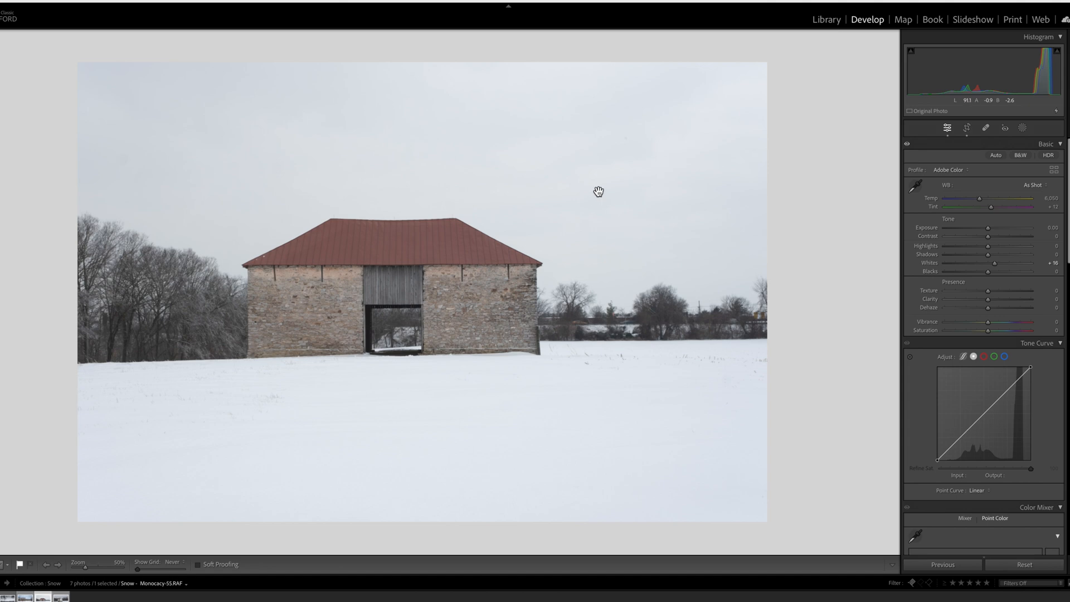
mouse_move(594, 194)
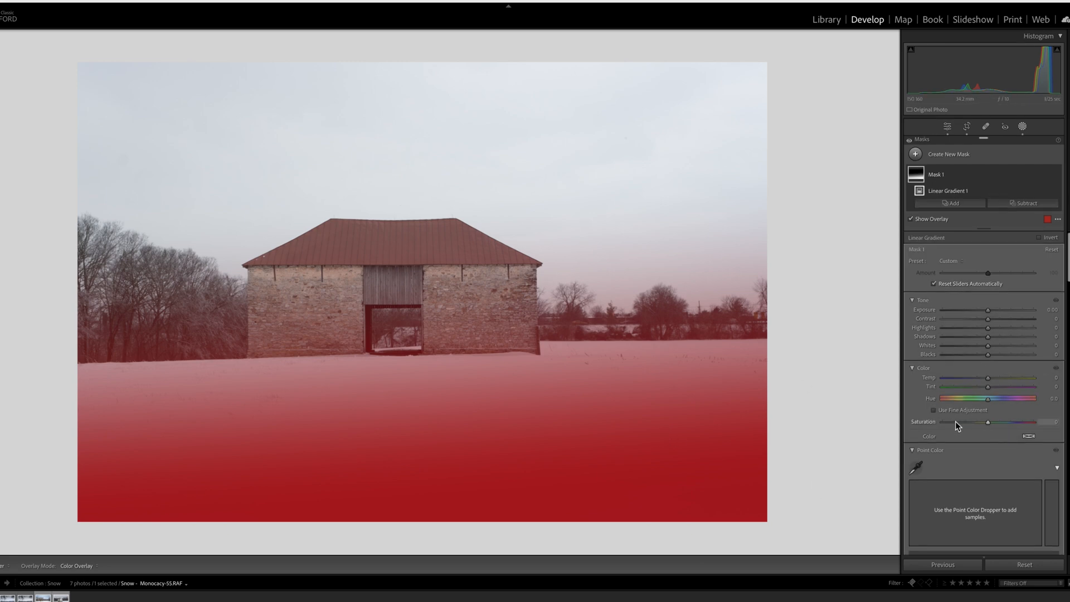
Step: In the gradient mask, desaturate to -82, raise the whites and pull the curve's brightest tones down
drag(1005, 421, 954, 421)
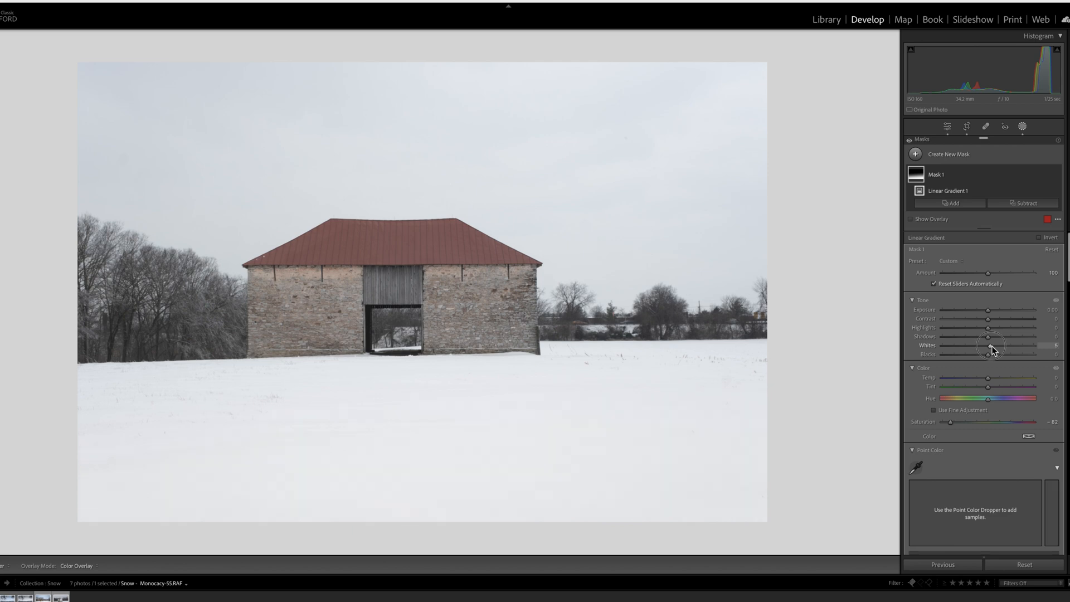
drag(989, 353, 1003, 344)
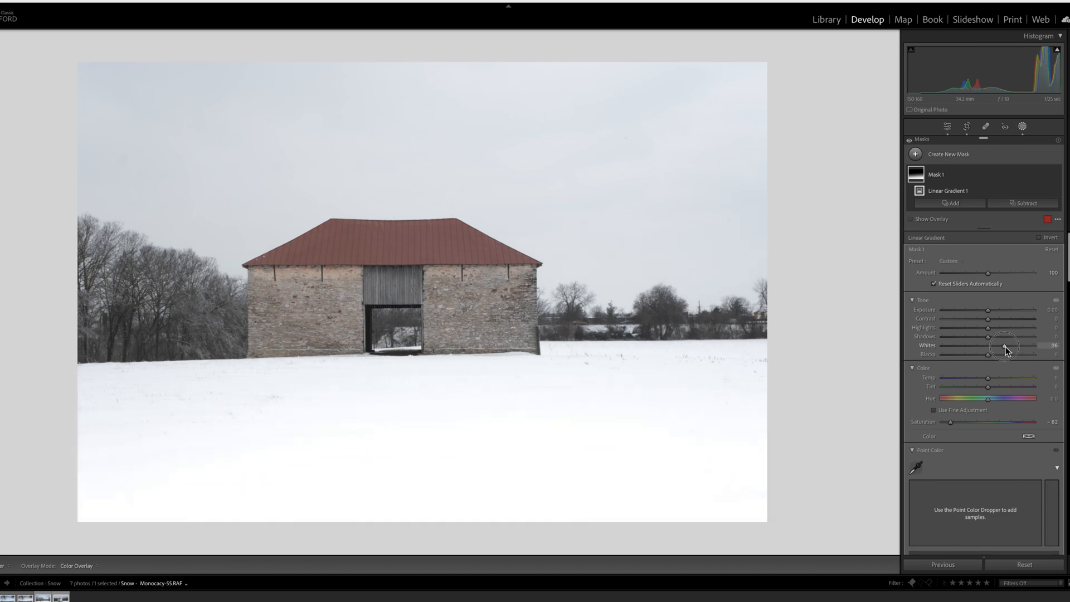
drag(1012, 345, 999, 345)
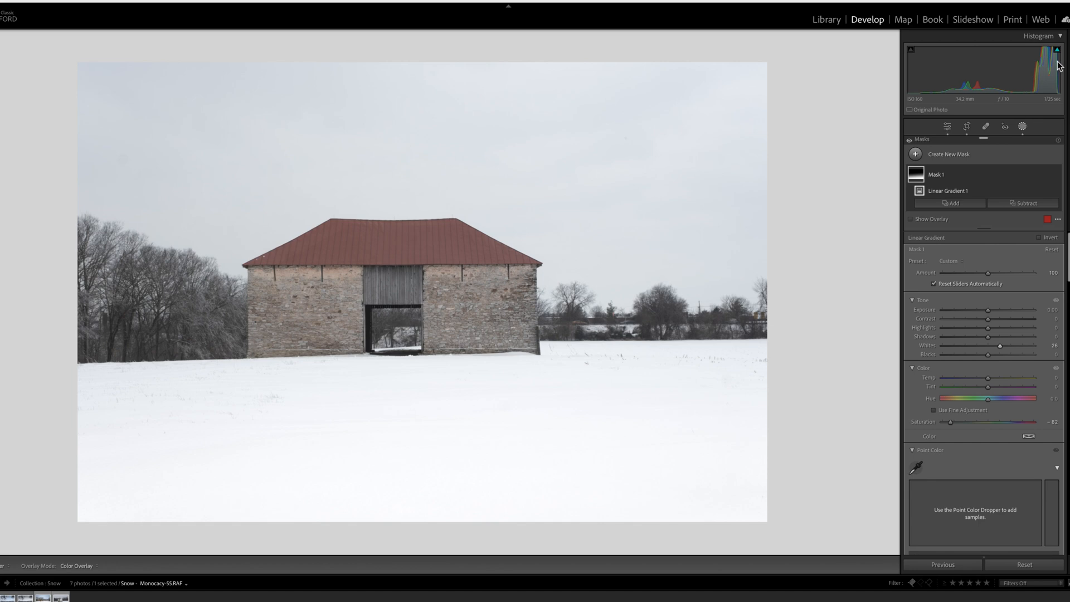
mouse_move(1028, 394)
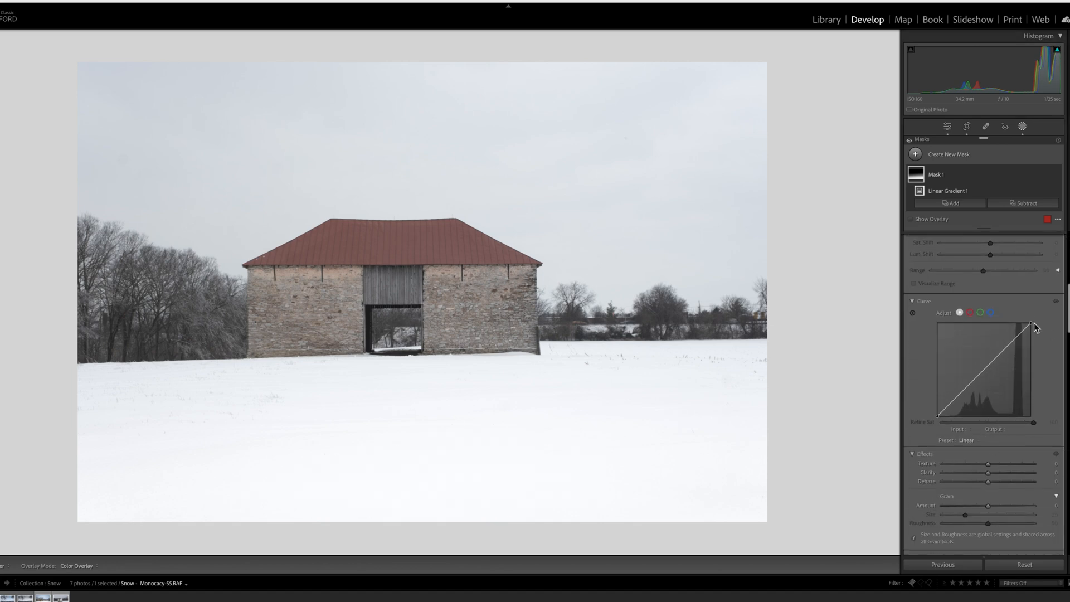
drag(1031, 325, 1032, 330)
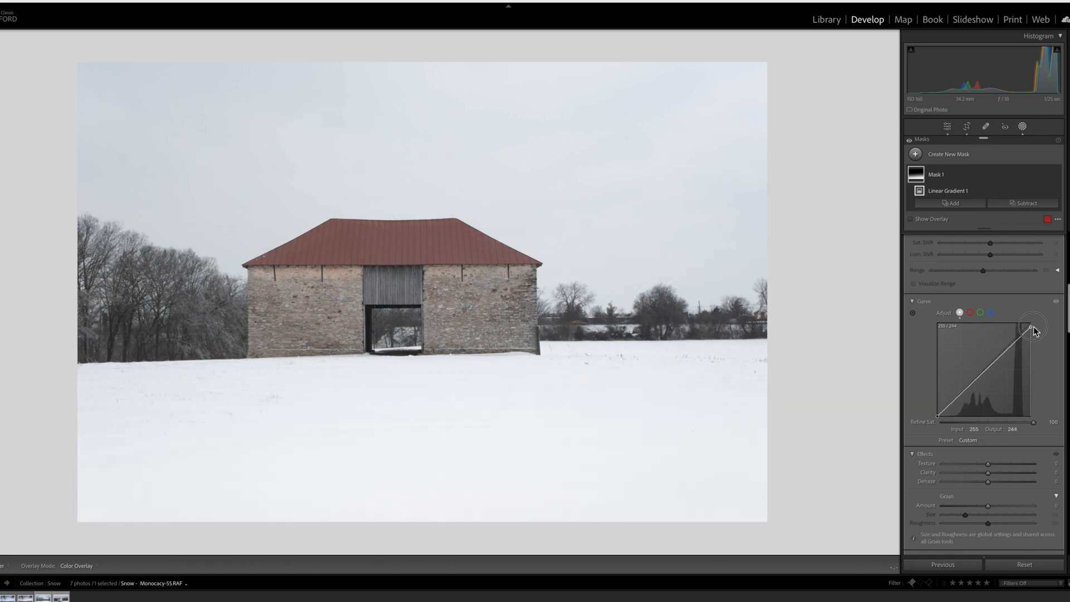
drag(1032, 327, 1029, 327)
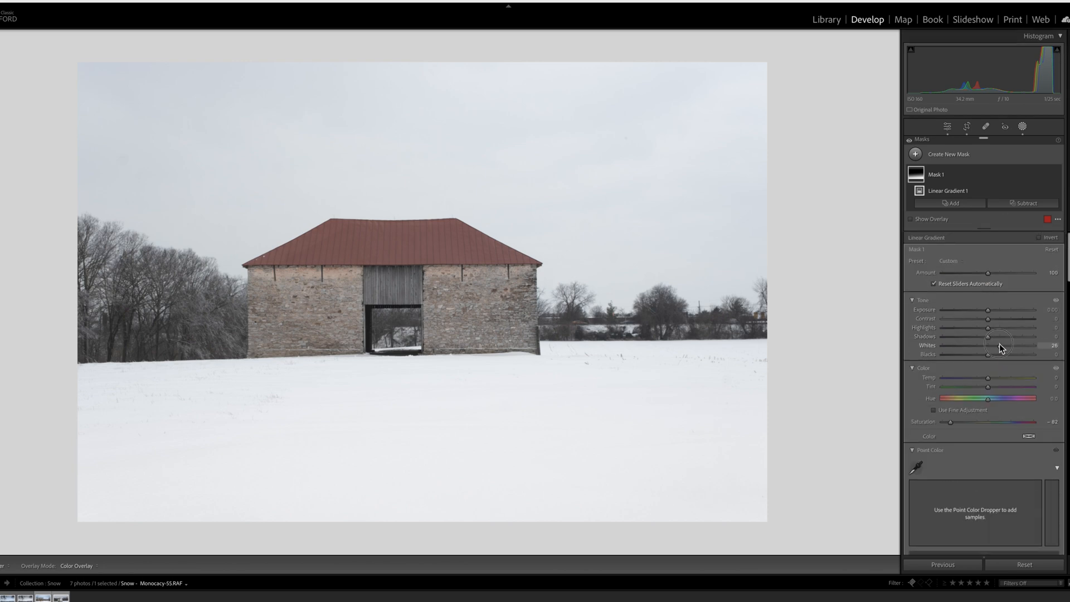
drag(988, 344, 999, 344)
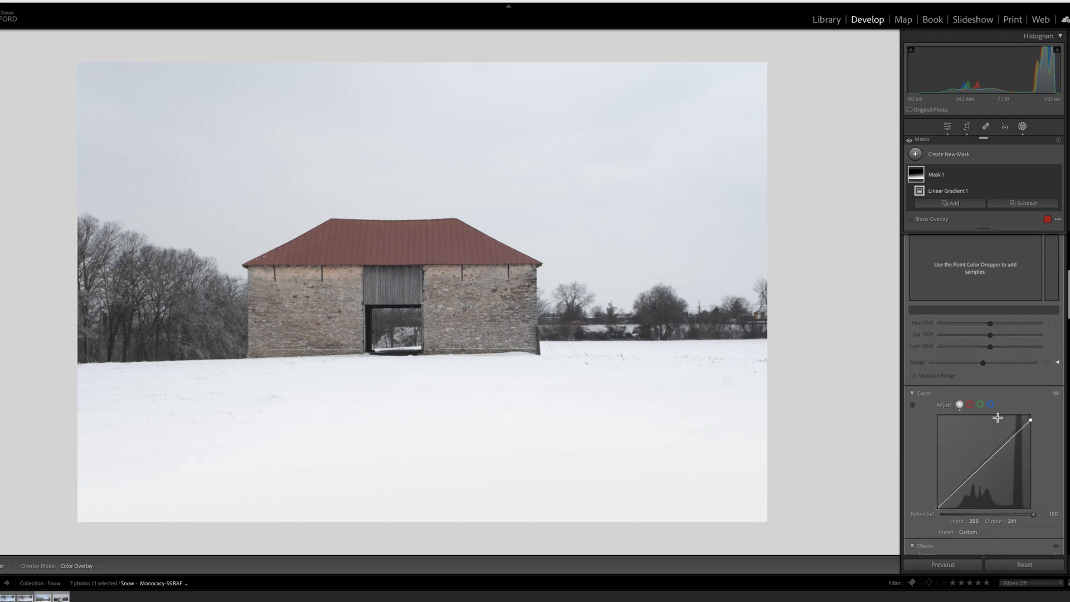
Step: Add a curve point for the upper tones, raise Whites to +37 and cut Highlights to -58
drag(1029, 419, 1020, 431)
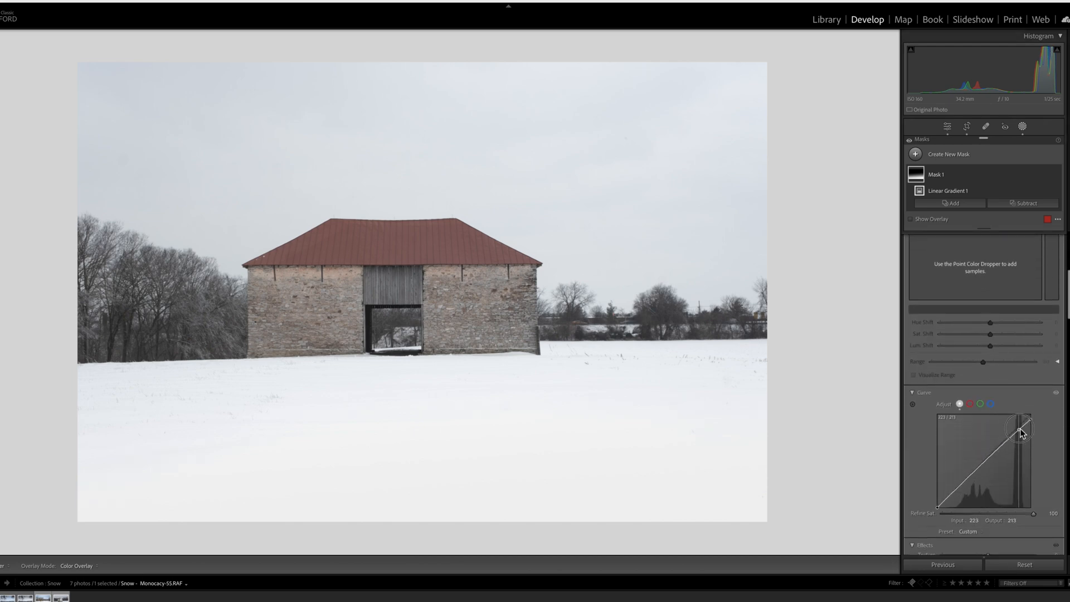
drag(1020, 428, 1022, 428)
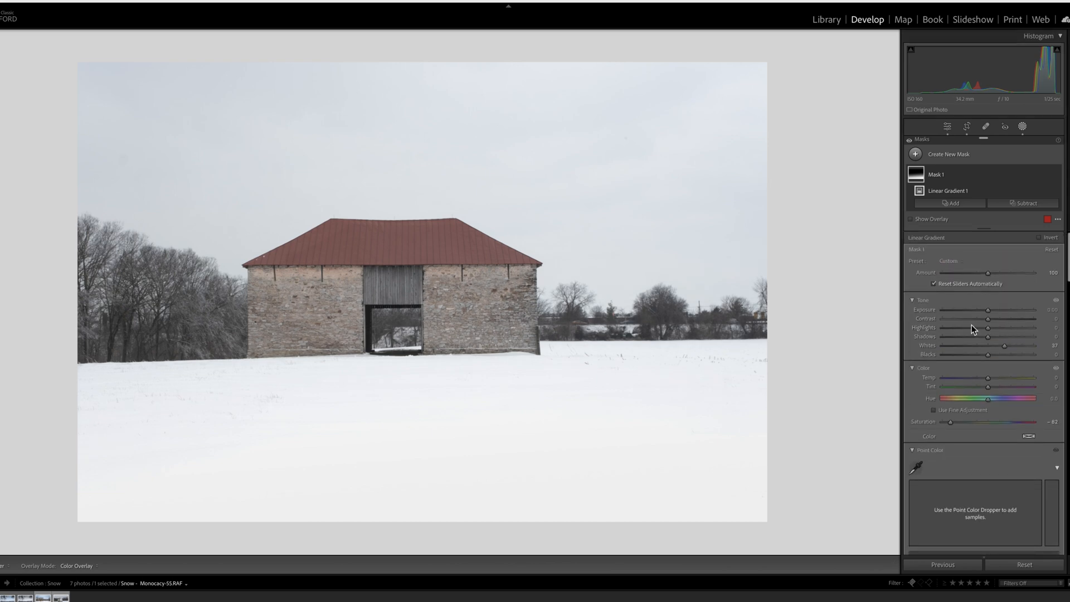
drag(1005, 328, 964, 327)
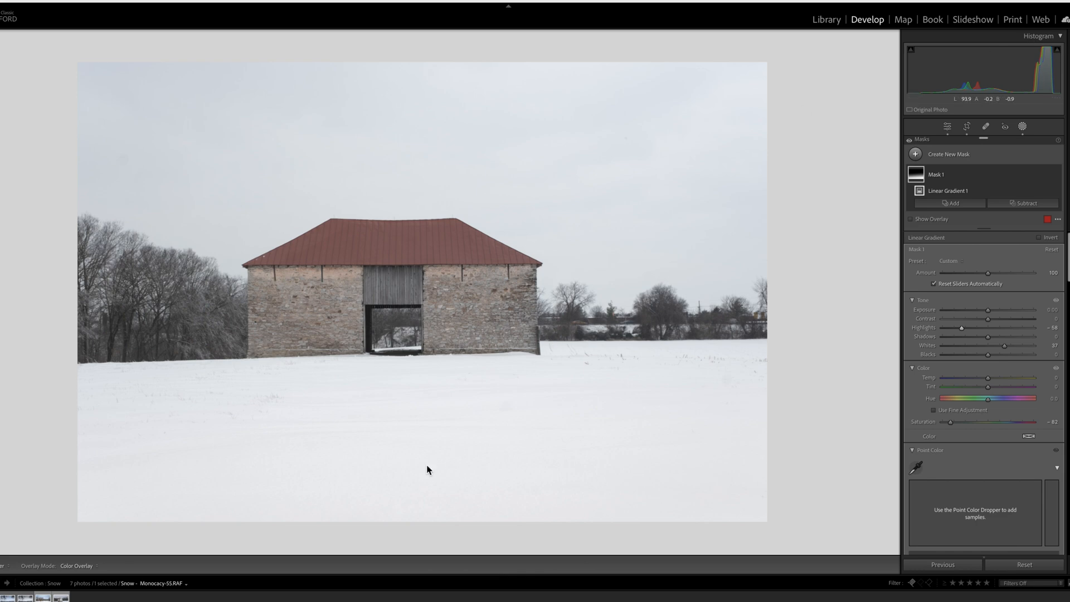
mouse_move(570, 408)
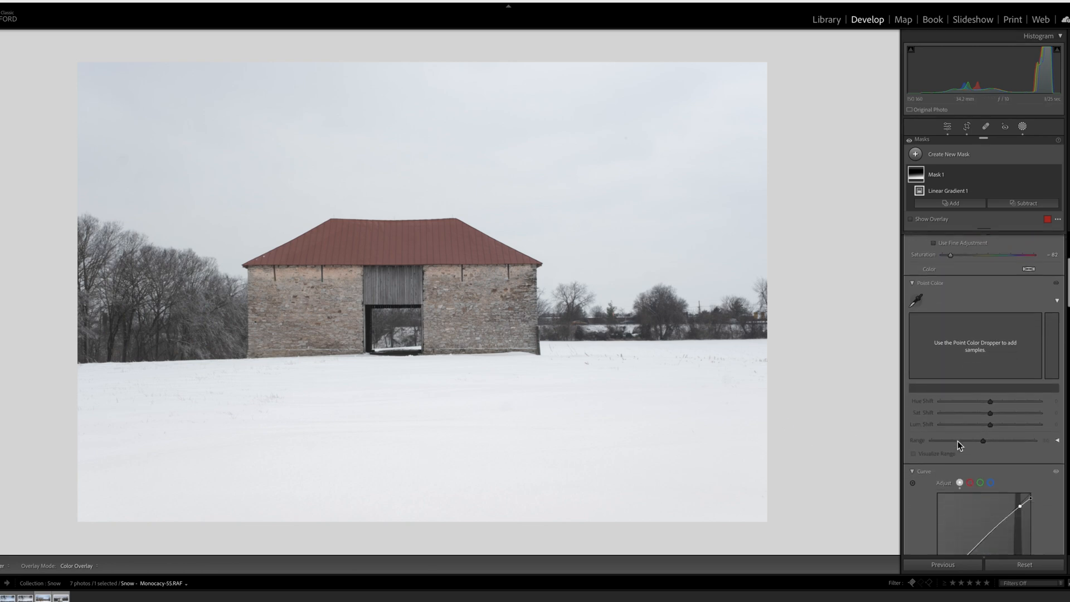
Step: Soften the masked snow with Dehaze -30 and Clarity -73, then finish the mask
scroll(down, 3)
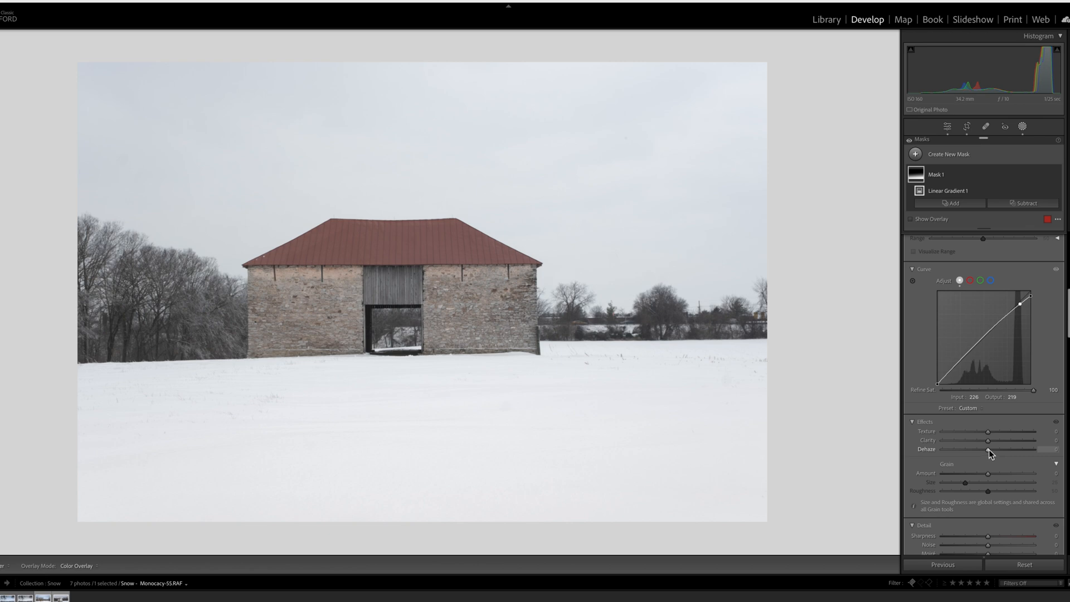
drag(1006, 449, 977, 449)
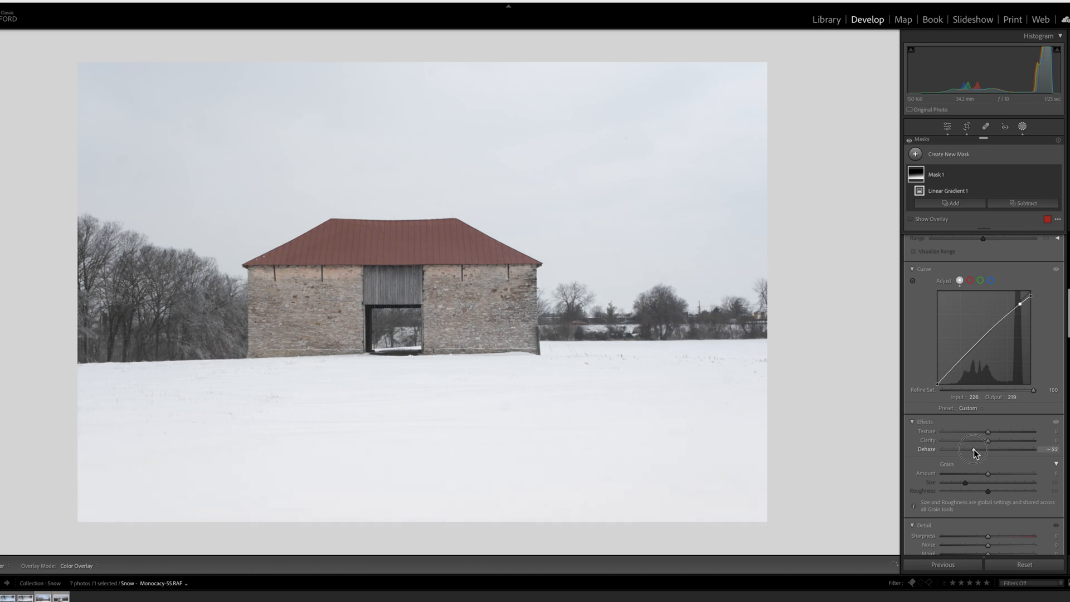
drag(976, 449, 972, 449)
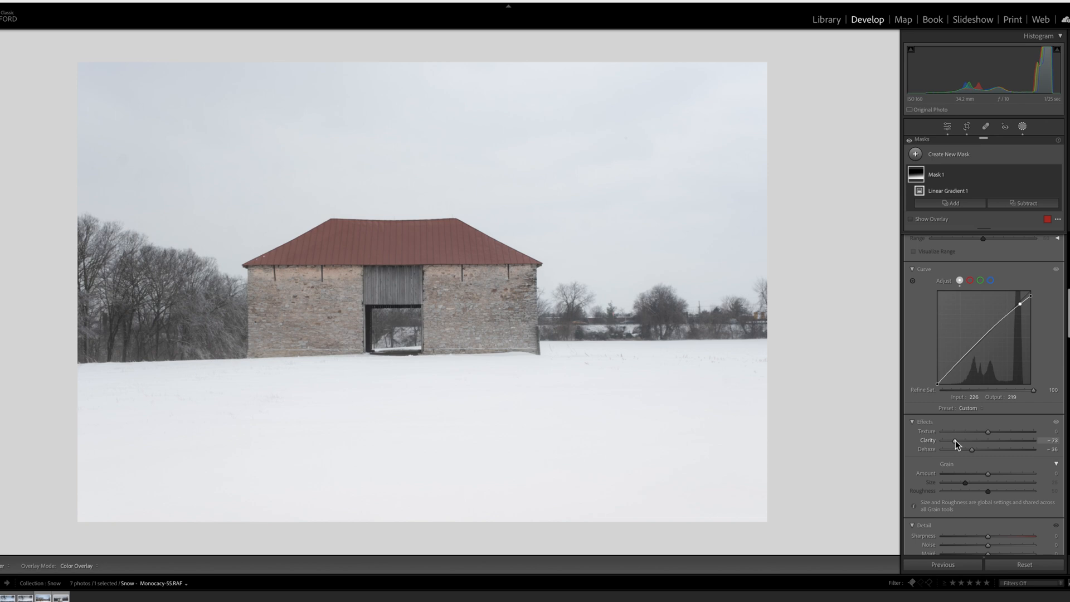
mouse_move(714, 230)
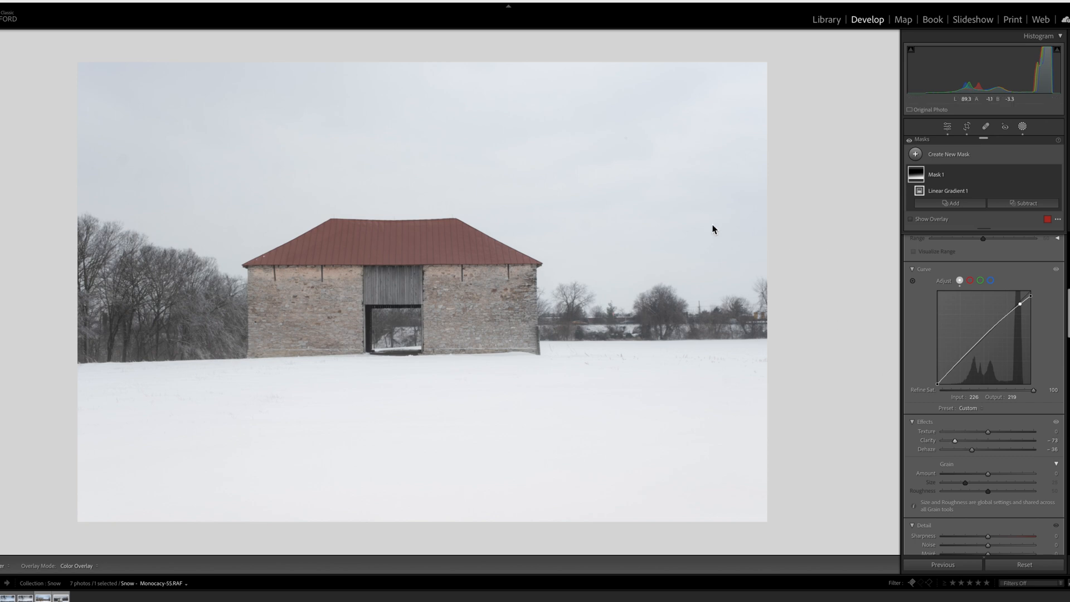
click(1022, 126)
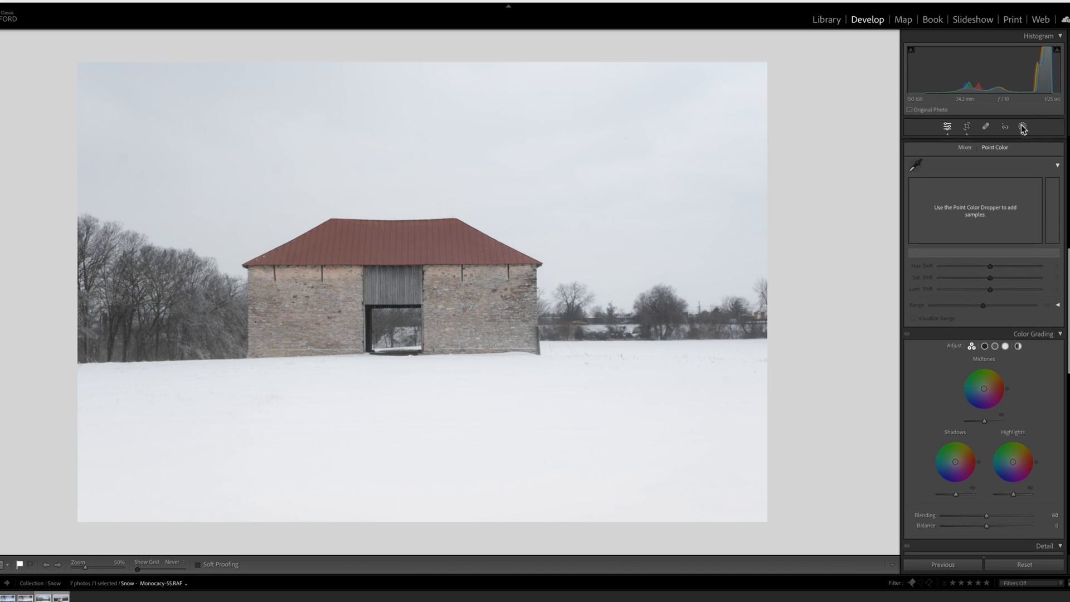
Step: Add a Sky mask to the barn photo and cool its Temp slightly
click(947, 126)
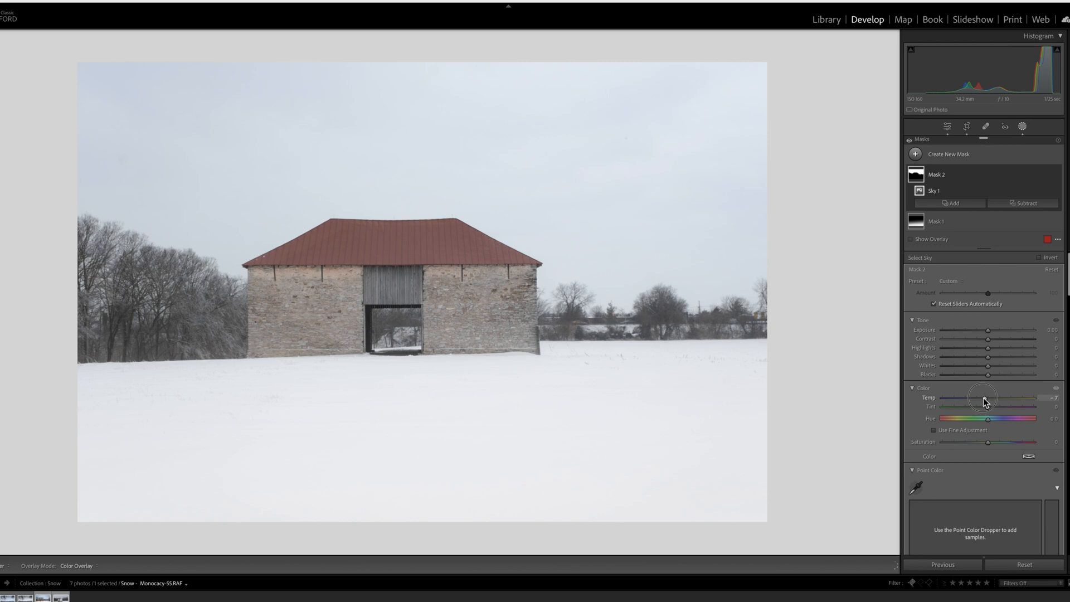
drag(989, 398, 974, 398)
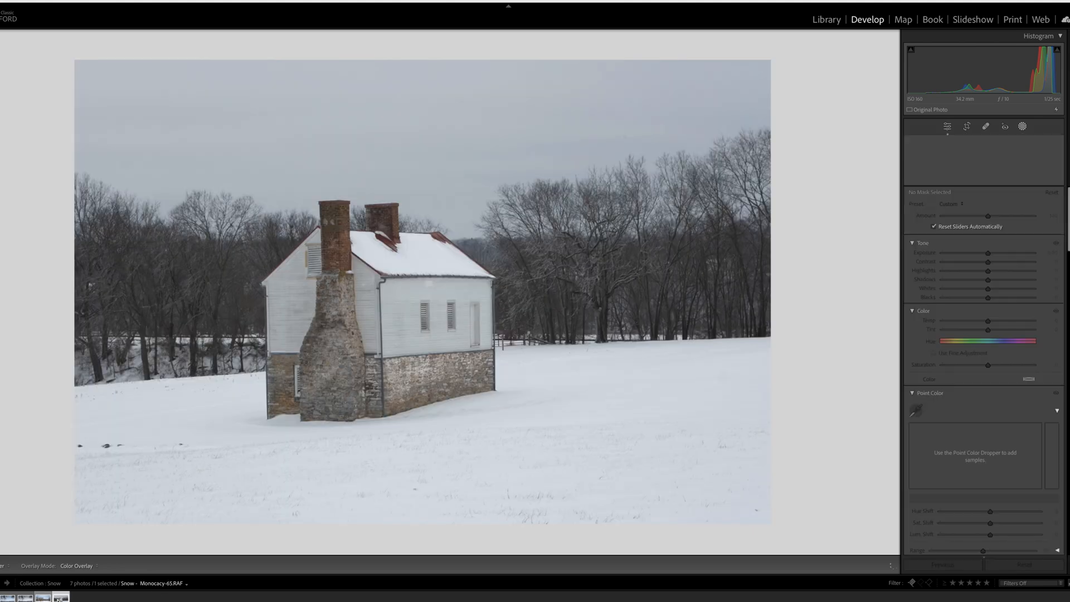
Step: Bring up the Add New Mask choices on the white house photo
click(984, 127)
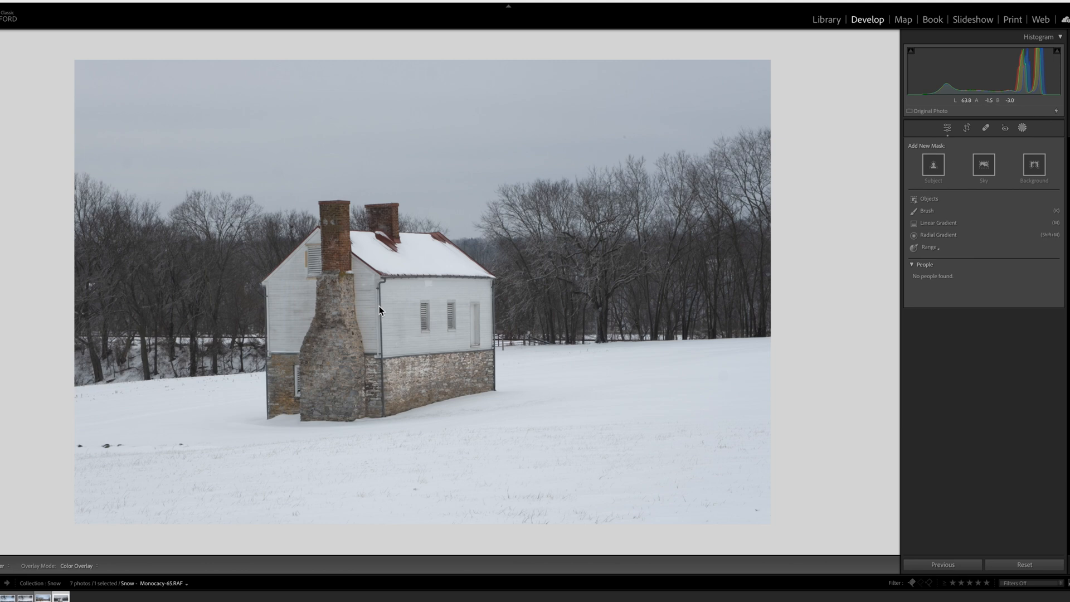
mouse_move(1023, 128)
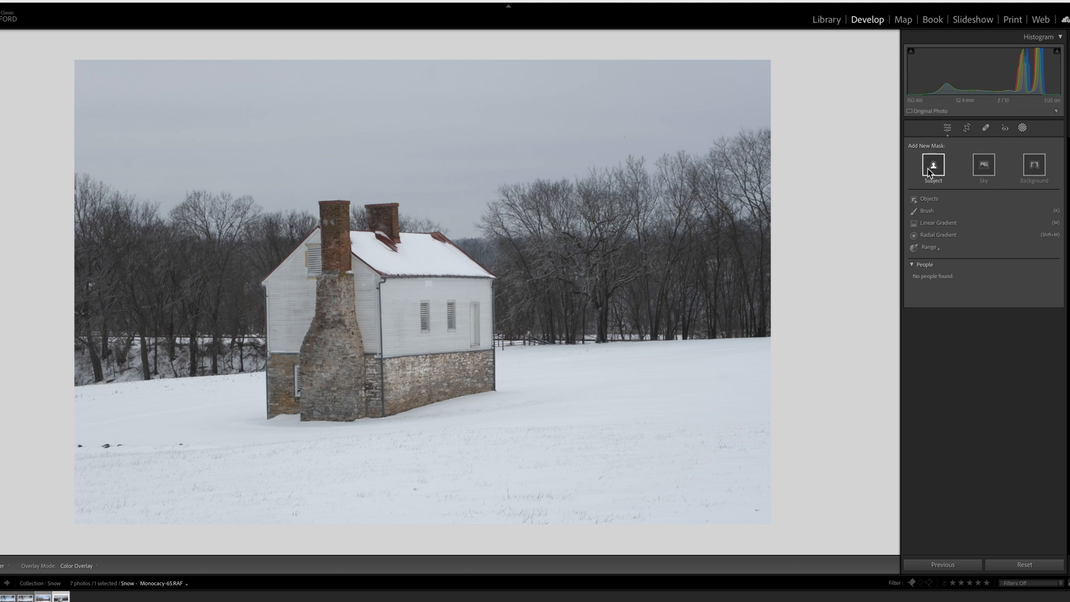
Step: Mask the house as Subject, hide the overlay, set Exposure -0.11 and Highlights -55
click(933, 165)
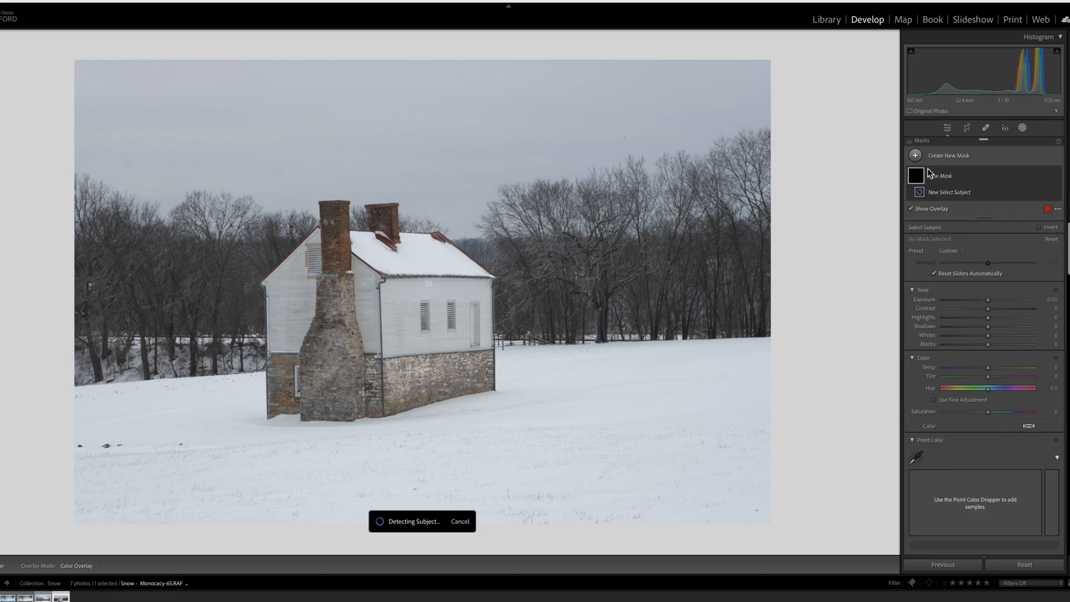
click(948, 191)
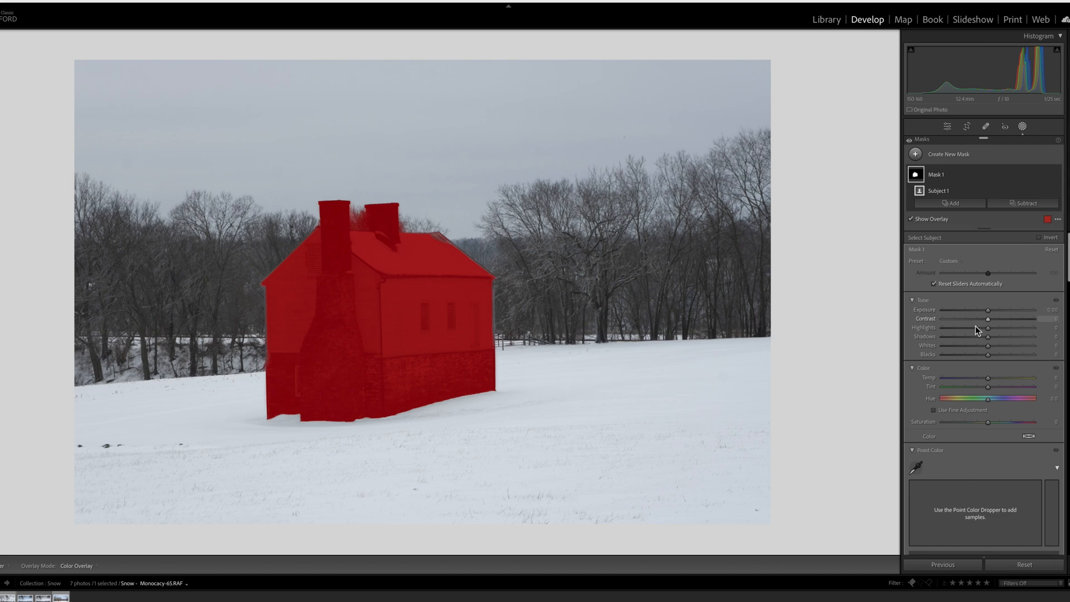
click(910, 219)
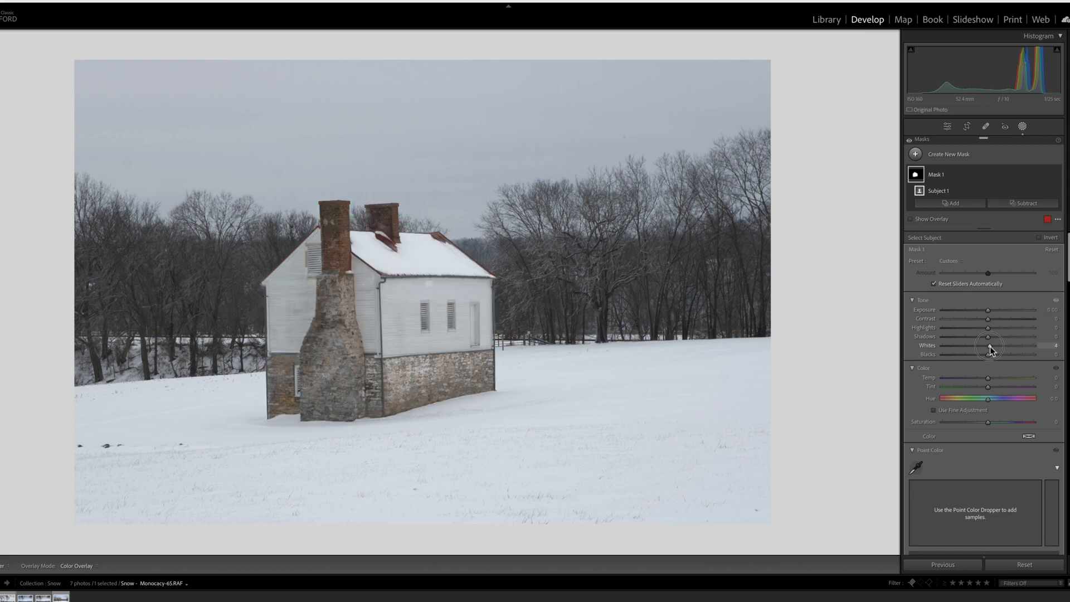
drag(987, 344, 993, 344)
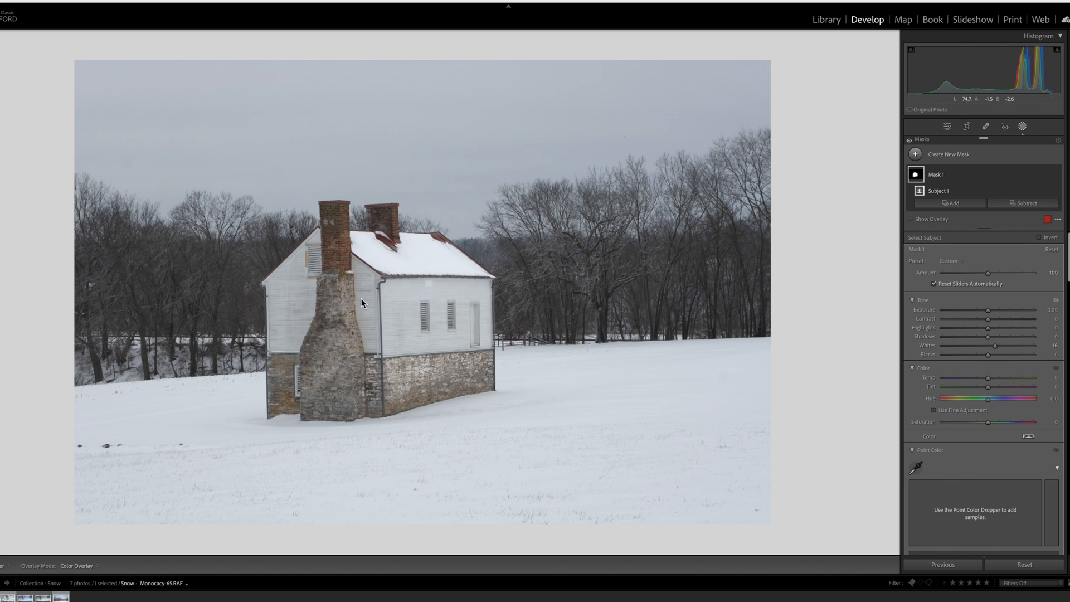
mouse_move(433, 358)
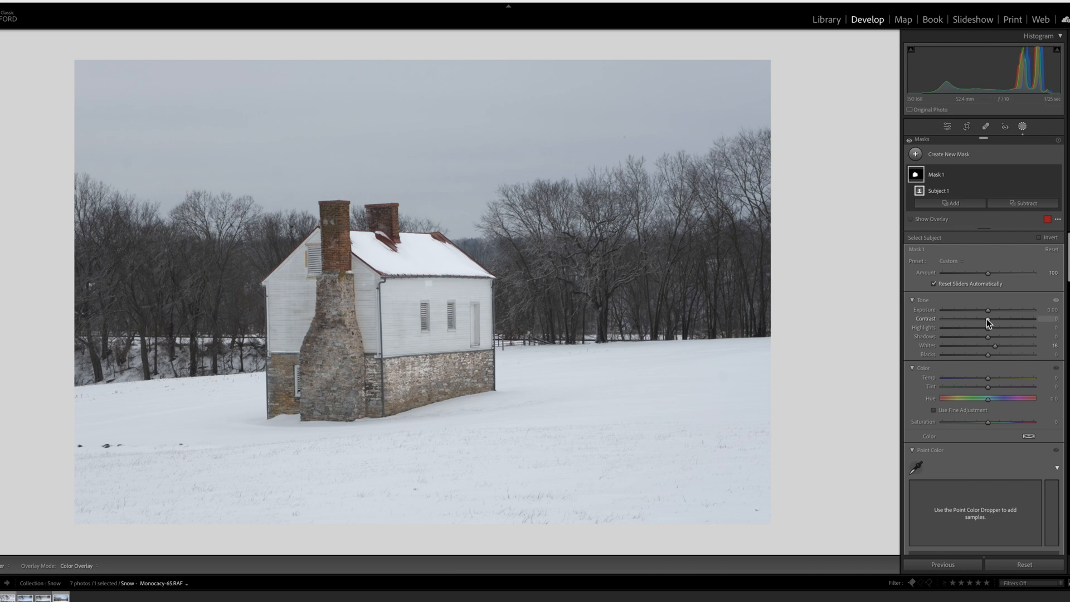
drag(996, 308, 986, 309)
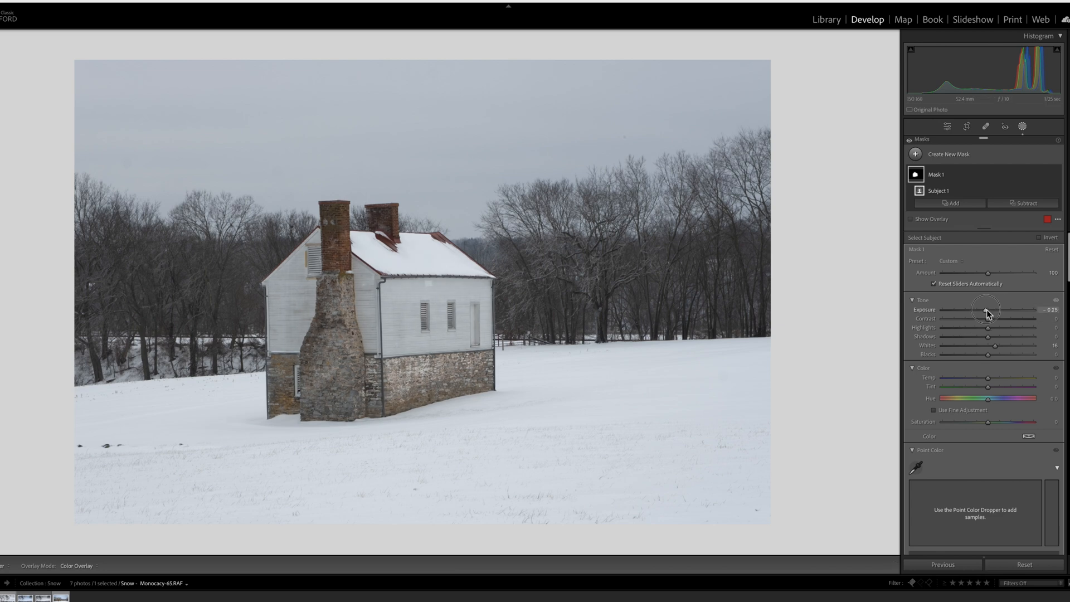
drag(986, 308, 997, 309)
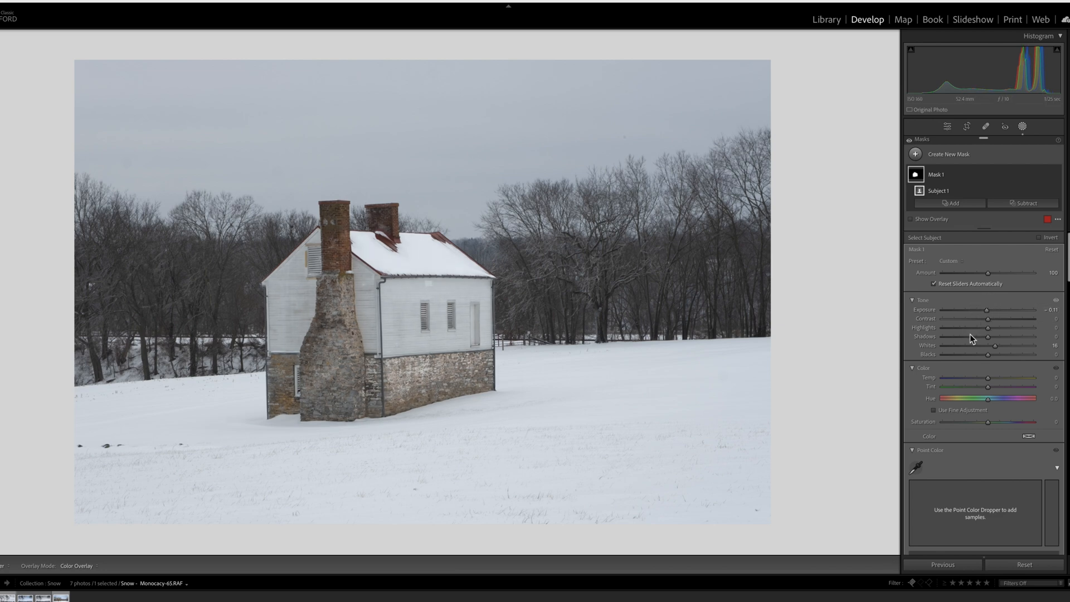
drag(1007, 328, 962, 328)
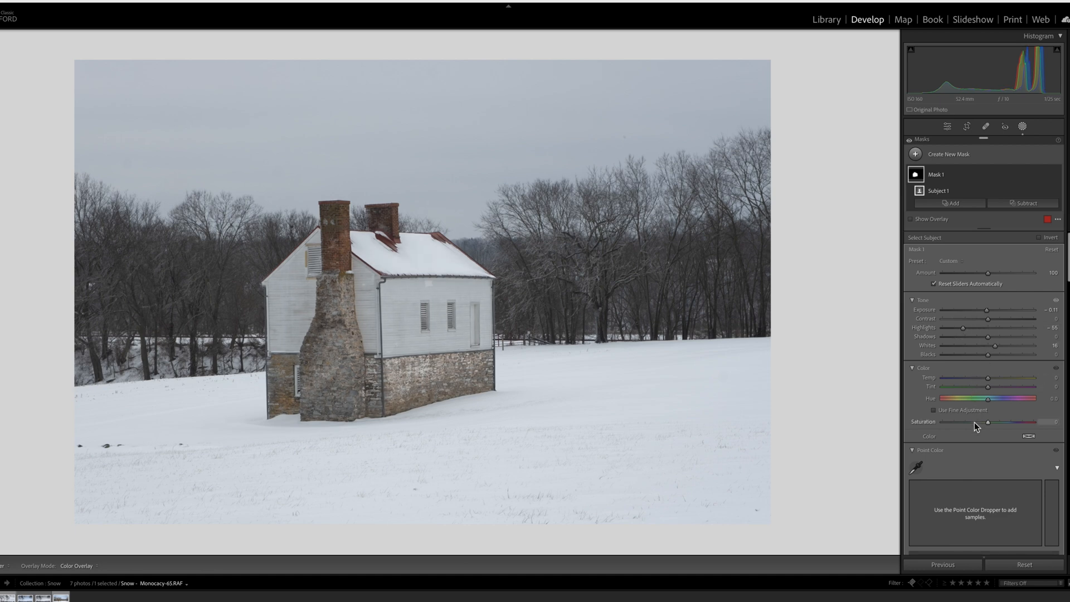
Step: Mute the house's Saturation to -57 and raise its Whites to +40
drag(1005, 421, 969, 422)
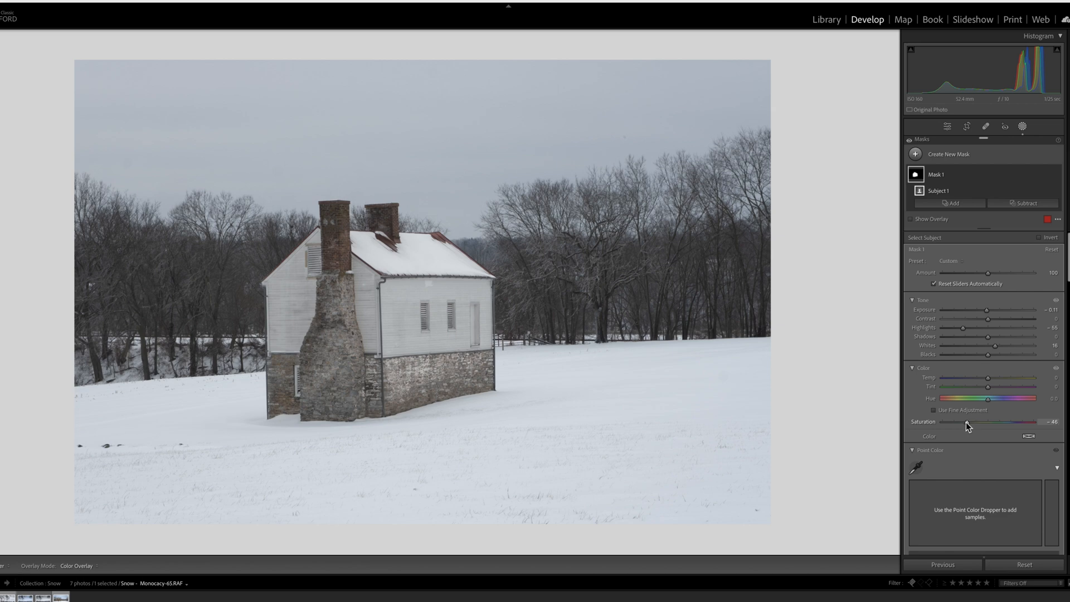
drag(985, 421, 963, 422)
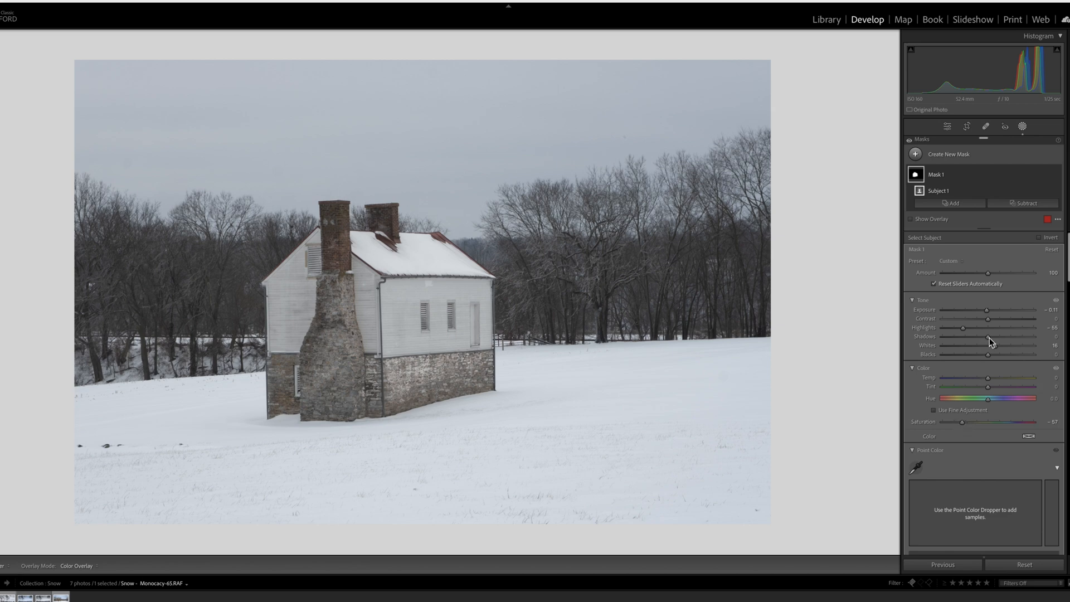
drag(982, 345, 1002, 344)
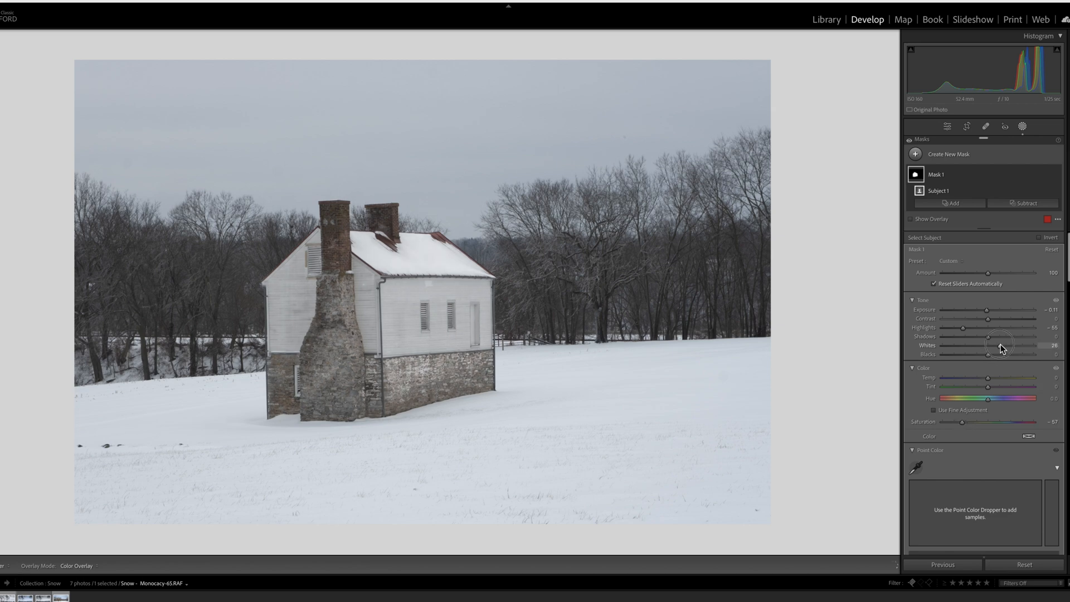
drag(998, 345, 1007, 346)
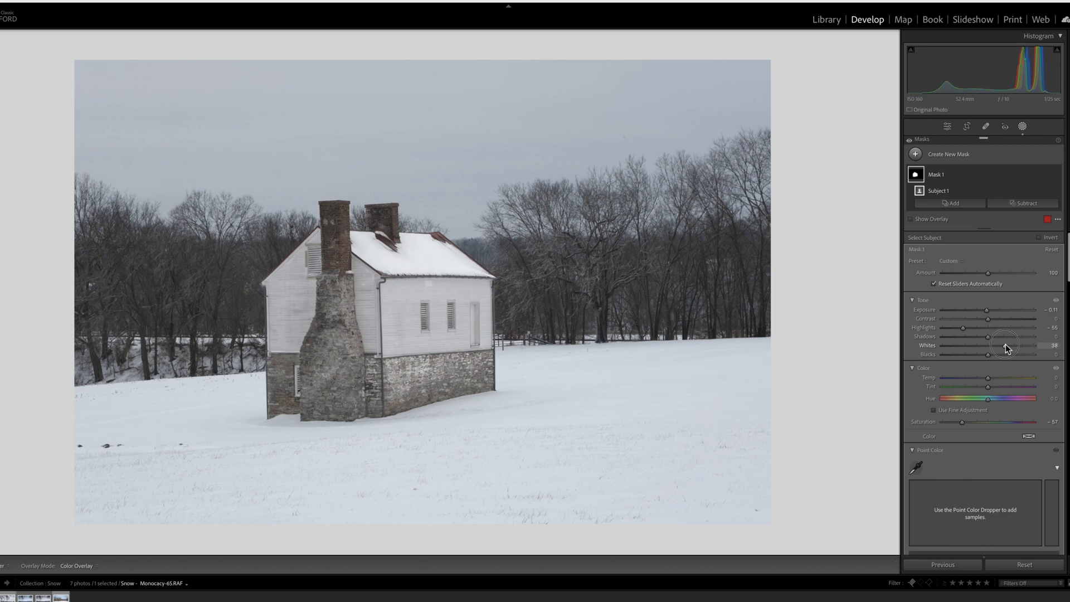
drag(1003, 345, 1007, 344)
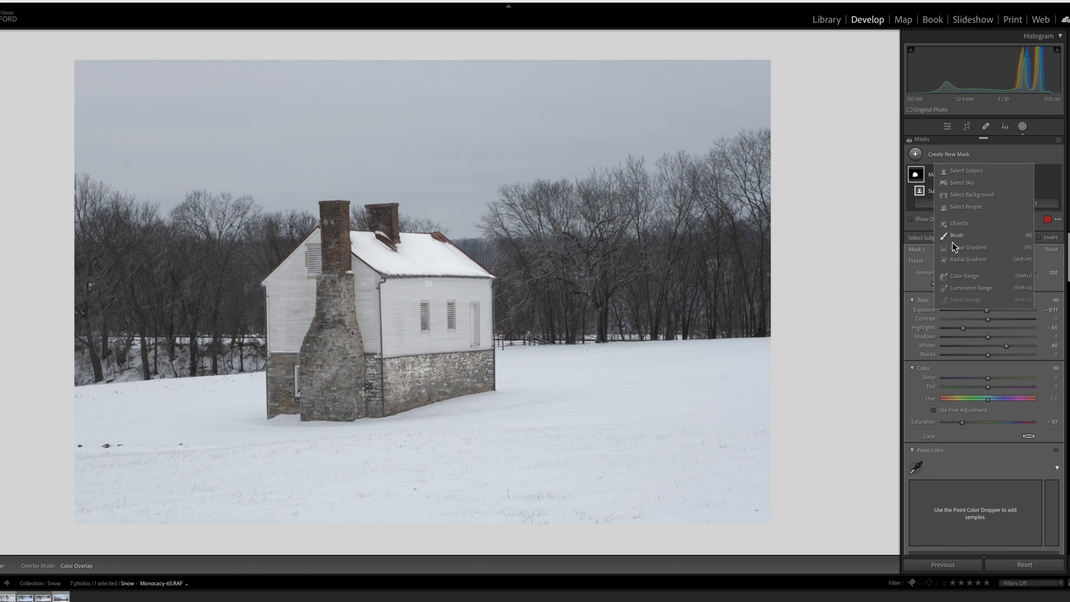
Step: Paint a new Brush mask over the snow on the house roof
click(956, 235)
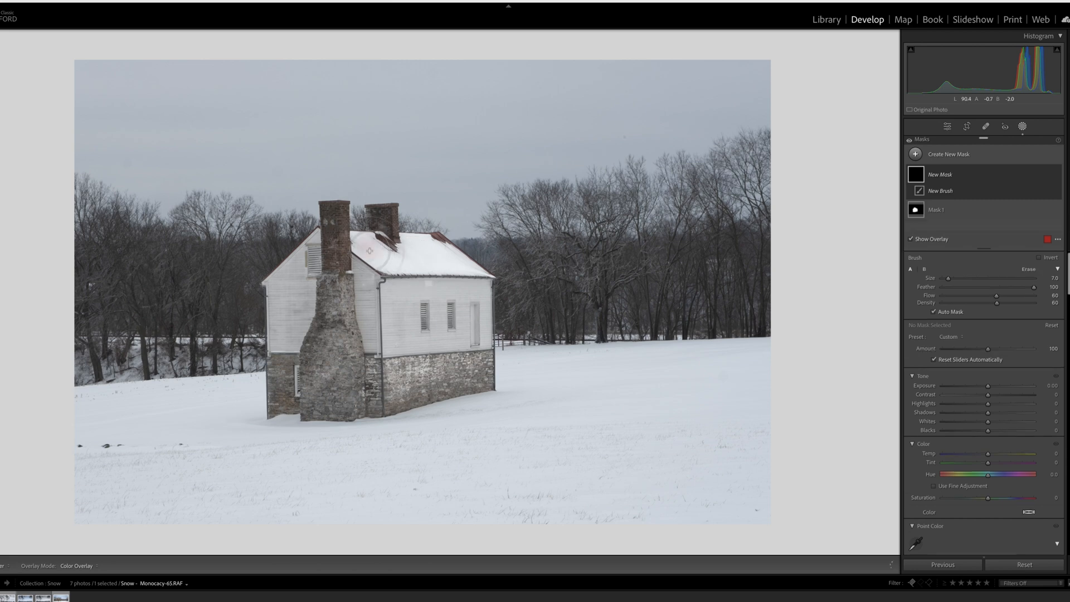
drag(368, 248, 463, 256)
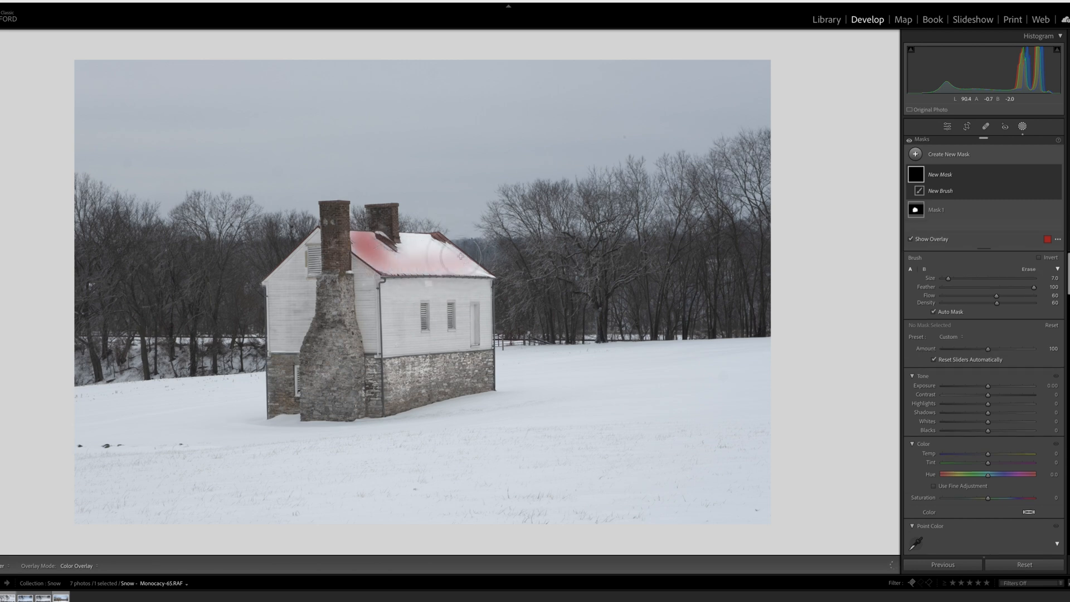
drag(416, 245, 467, 263)
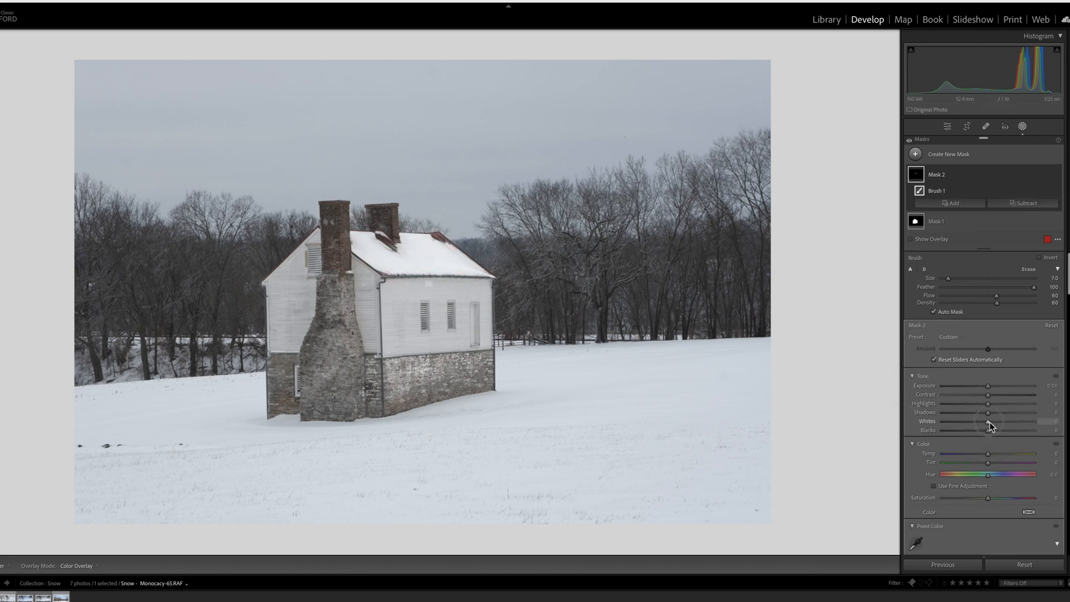
Step: Raise the roof snow's Whites, lower its Saturation and lift Exposure slightly for clean white
drag(988, 421, 1003, 421)
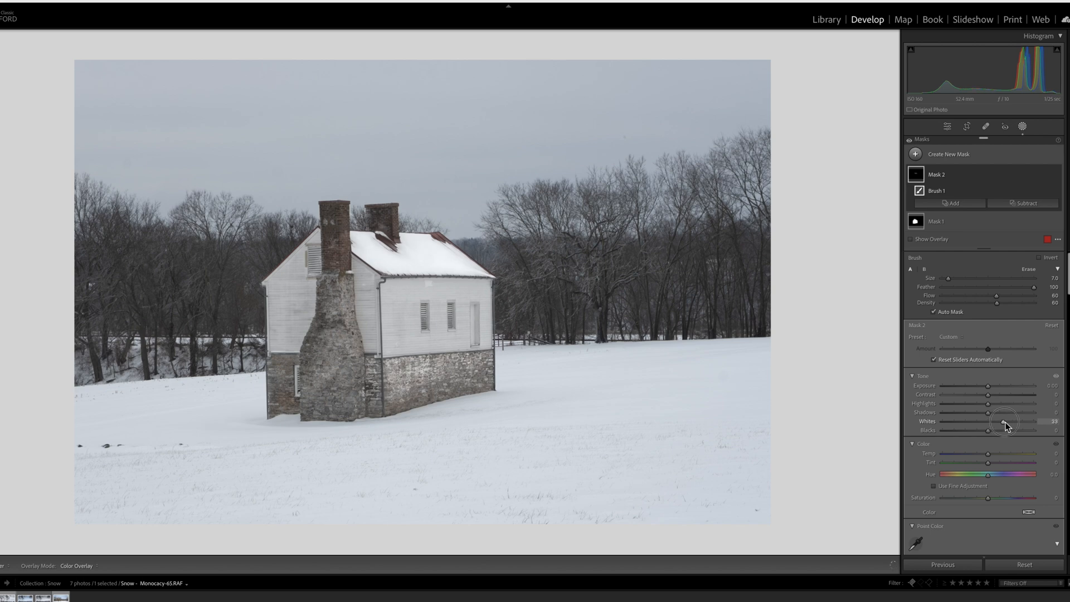
drag(1001, 421, 1006, 421)
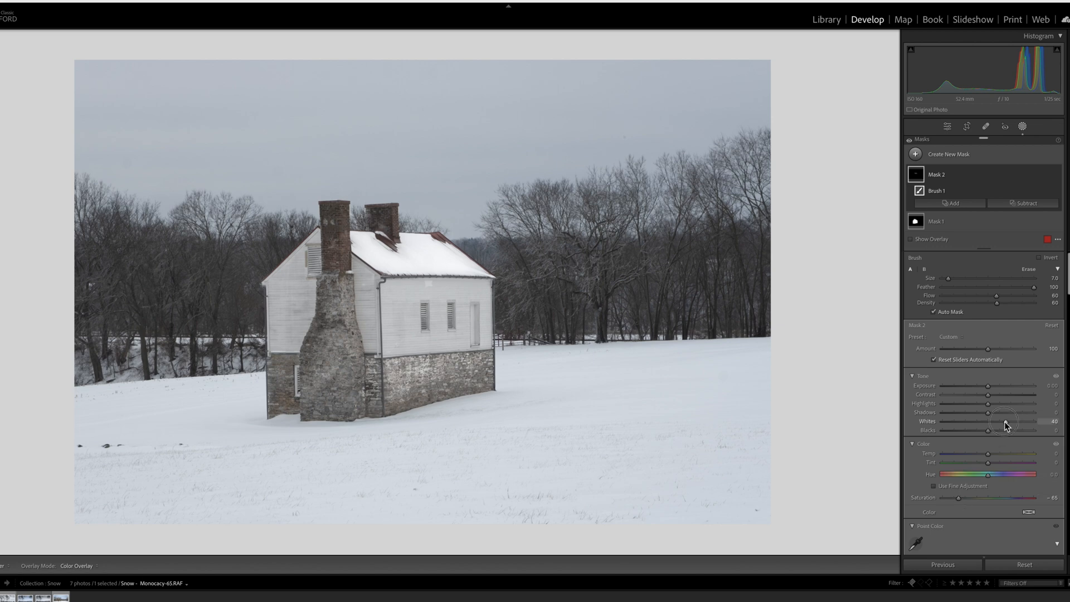
drag(998, 422, 1012, 421)
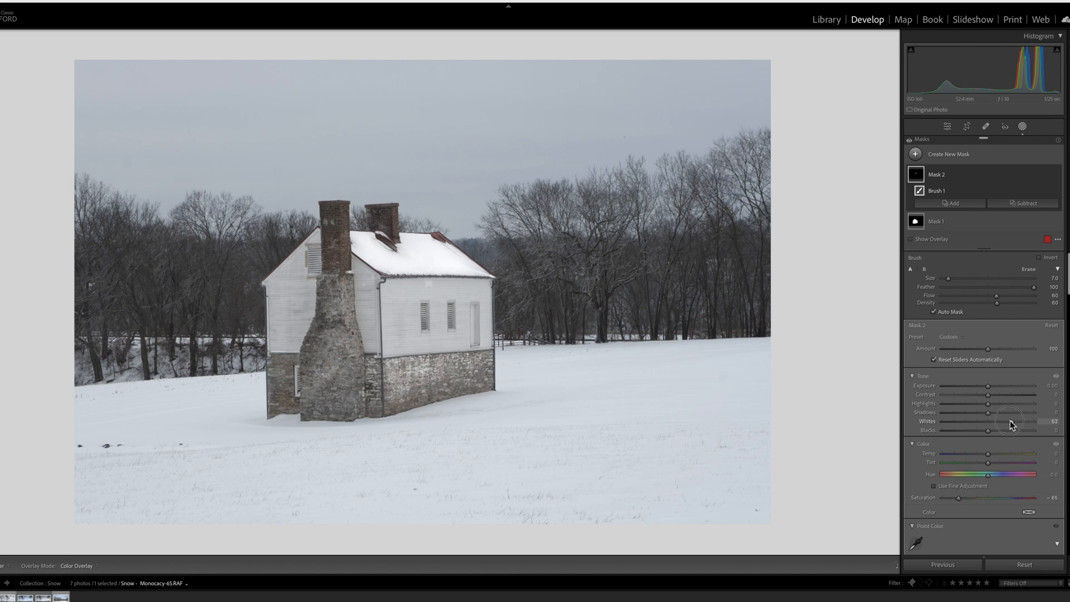
drag(1017, 421, 993, 385)
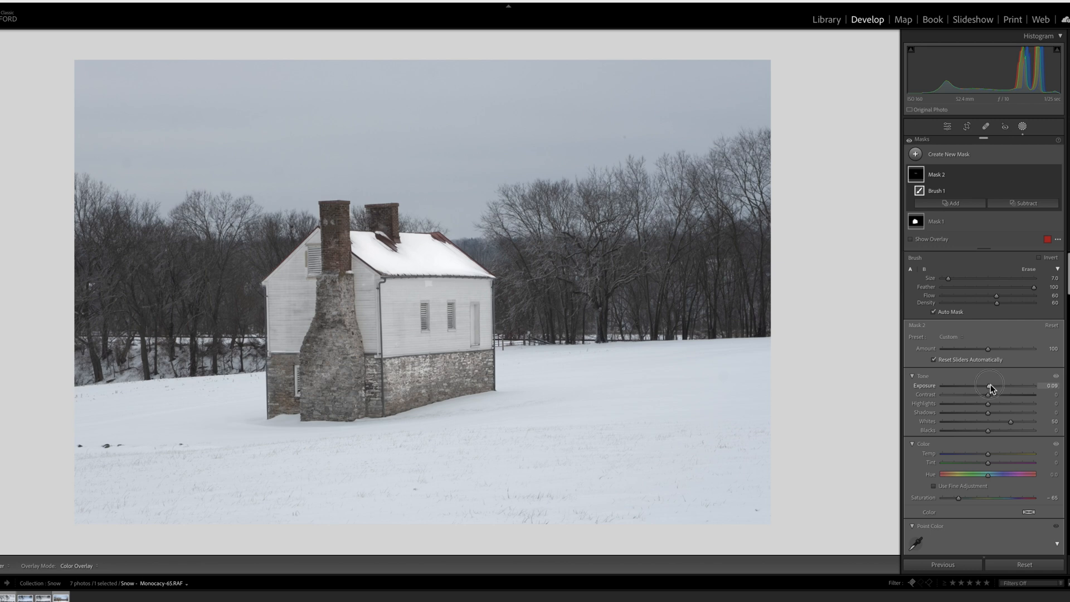
drag(989, 386, 996, 385)
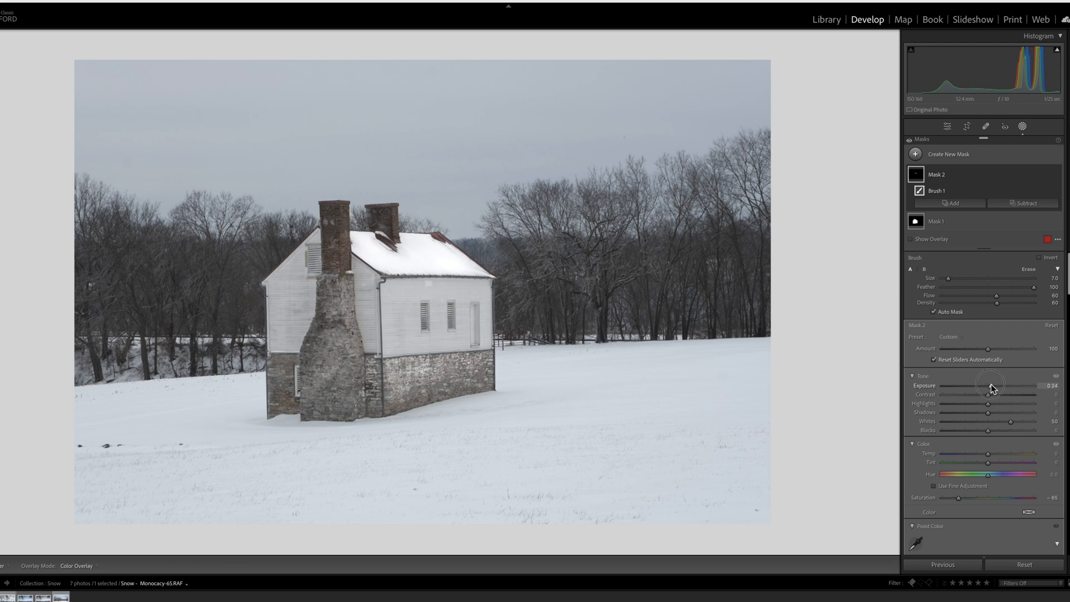
drag(993, 386, 987, 385)
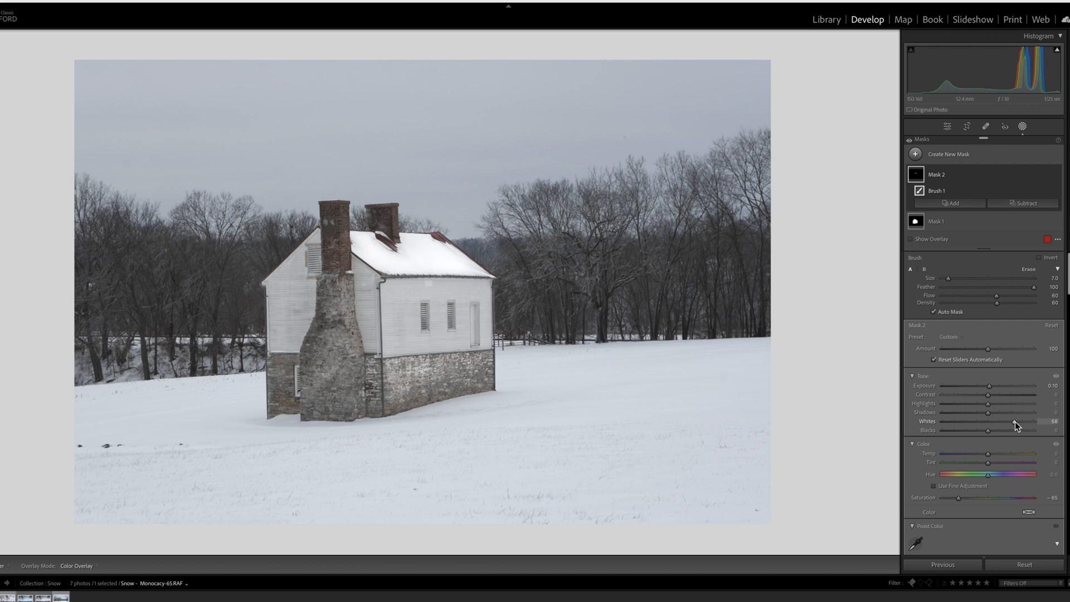
mouse_move(410, 314)
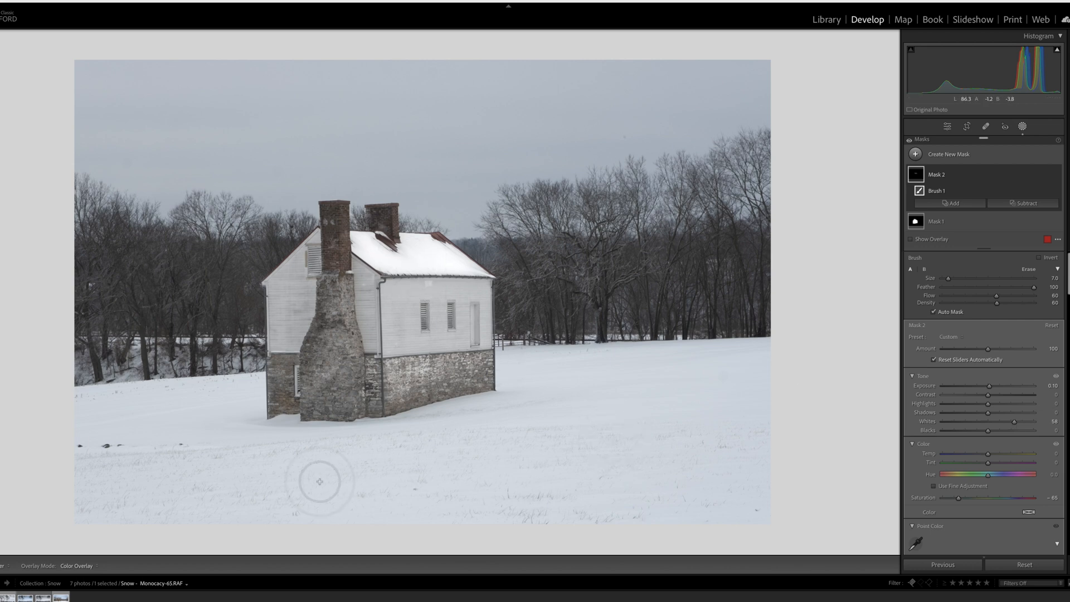
mouse_move(666, 347)
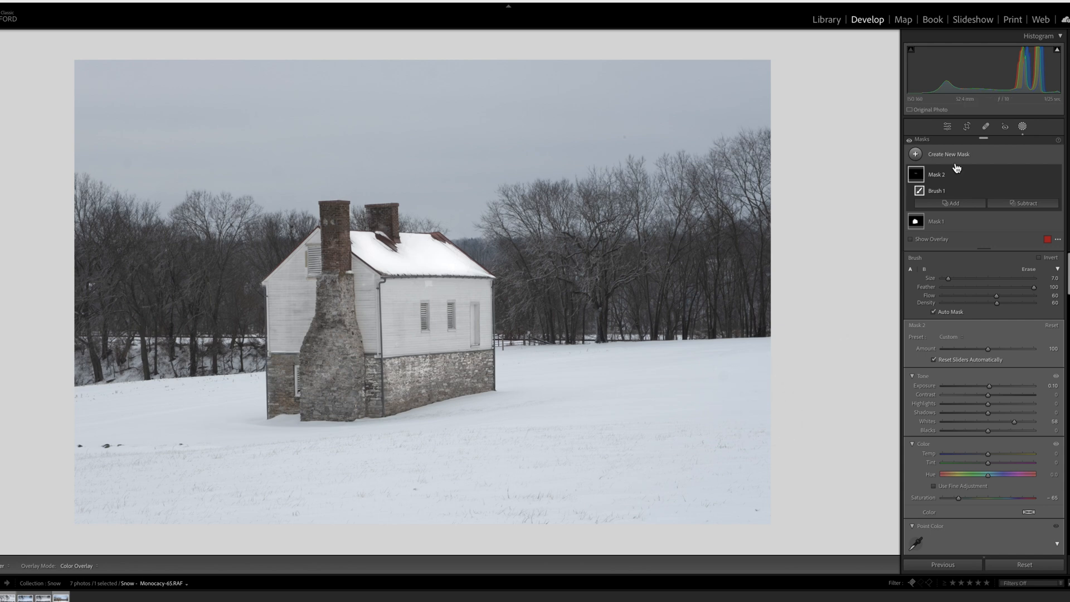
Step: Create a new Background mask and subtract the Sky from it
click(913, 154)
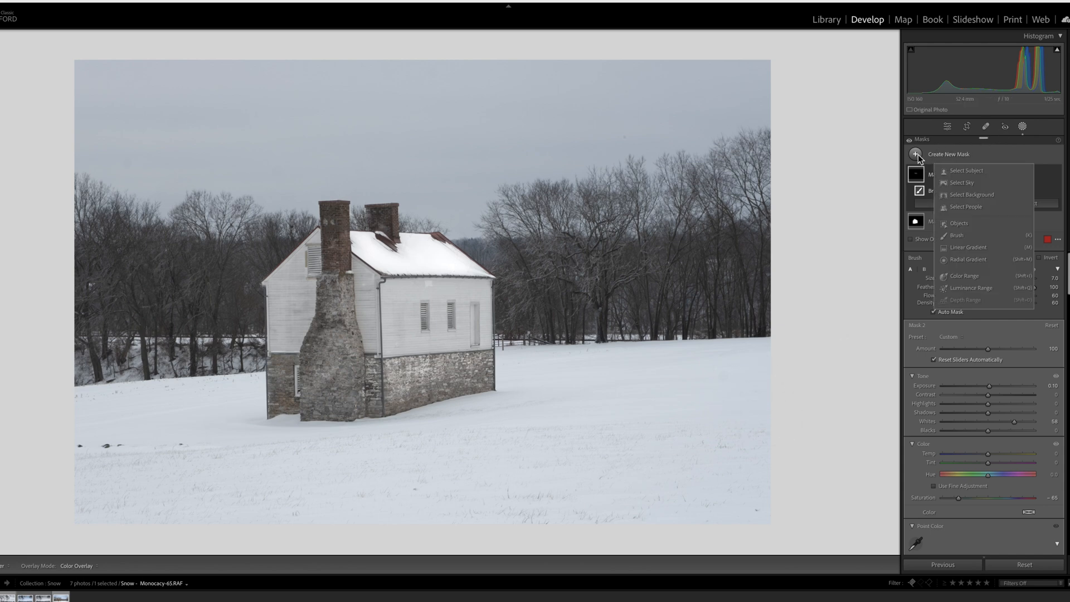
click(972, 194)
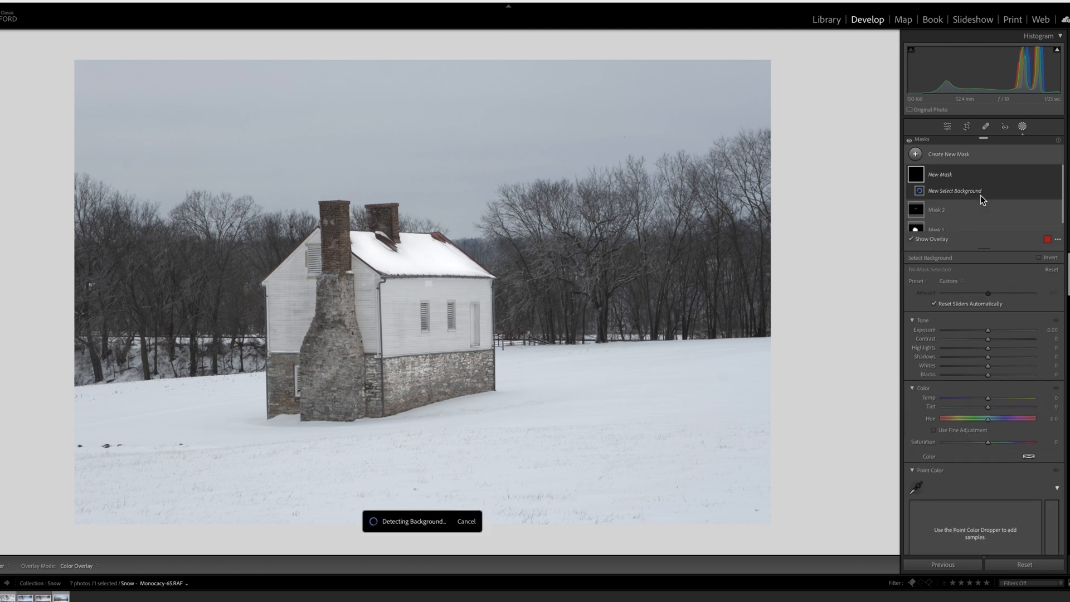
click(954, 191)
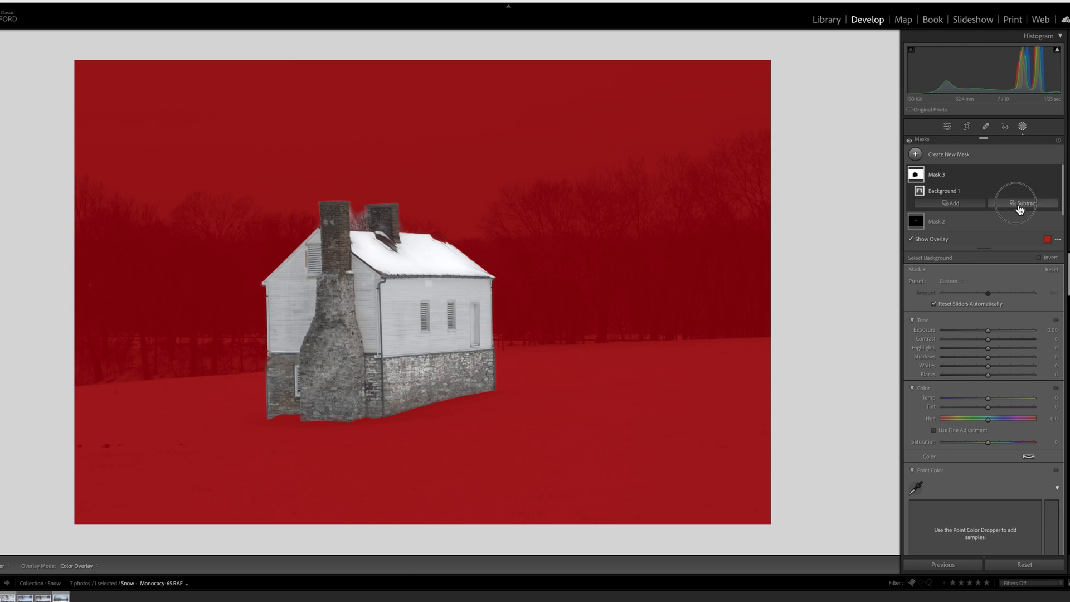
click(1023, 202)
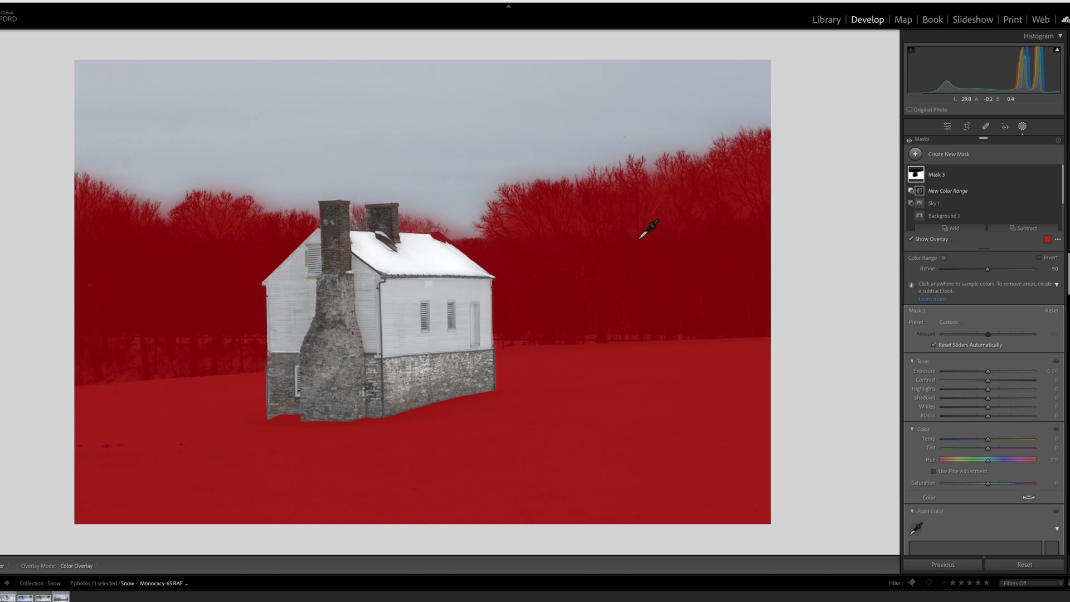
Step: Subtract a Color Range sampled on the trees, raising Refine to 72 to leave only the snowy ground
click(646, 226)
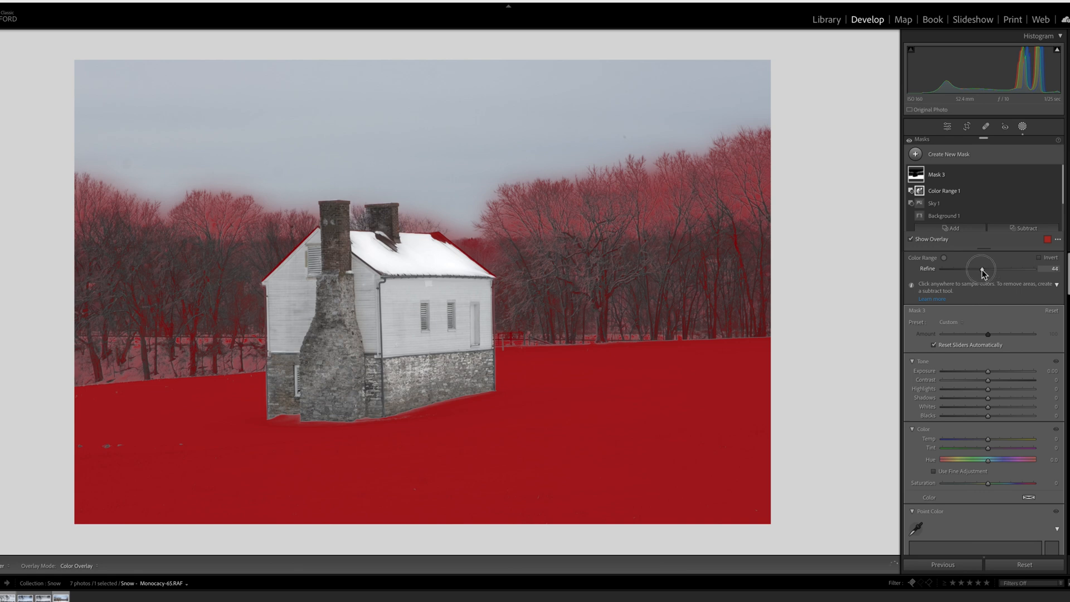
drag(981, 268, 999, 268)
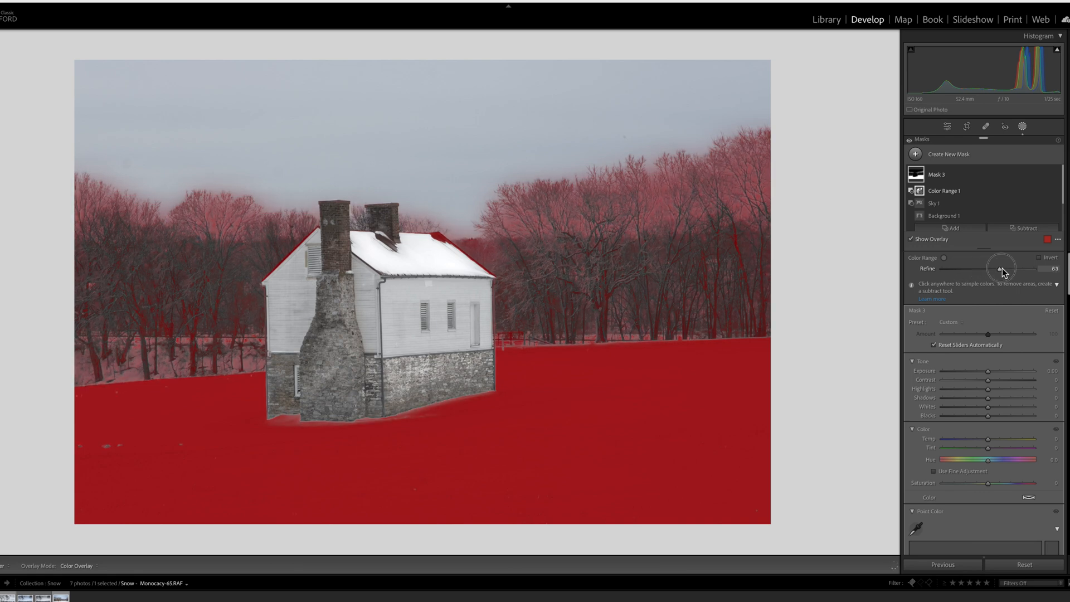
drag(997, 268, 1006, 268)
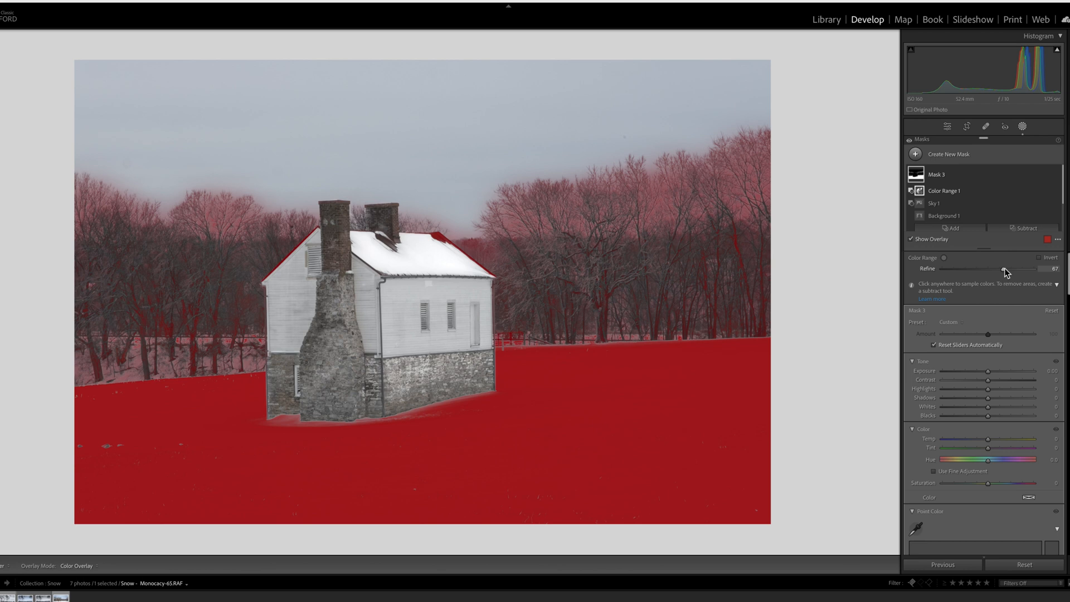
drag(1006, 268, 1009, 268)
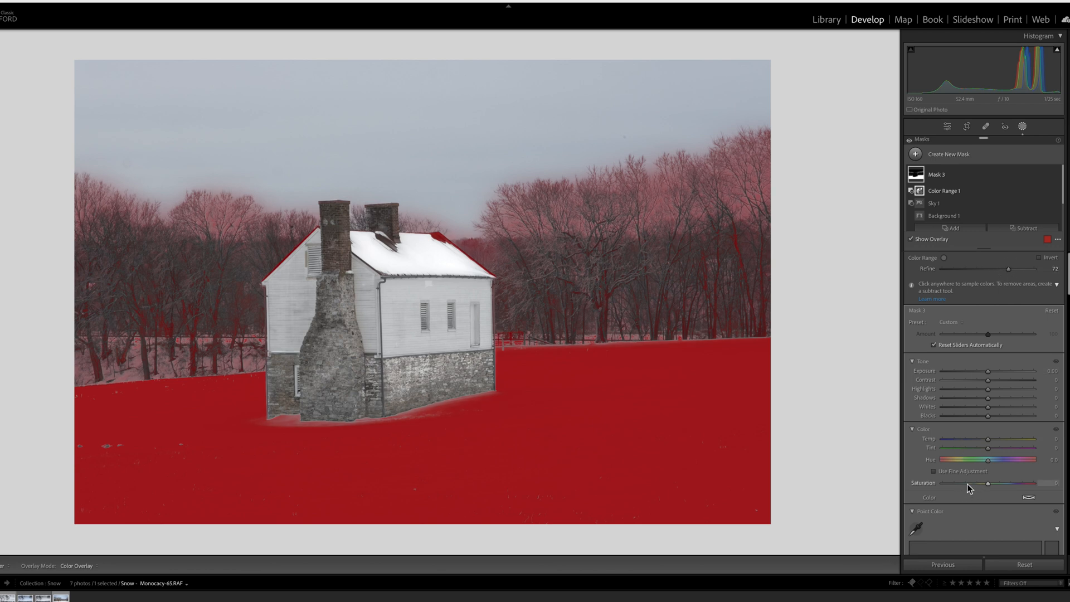
Step: Set the ground-snow mask to Saturation -59, Highlights -39 and Whites about +42
drag(1006, 482, 955, 483)
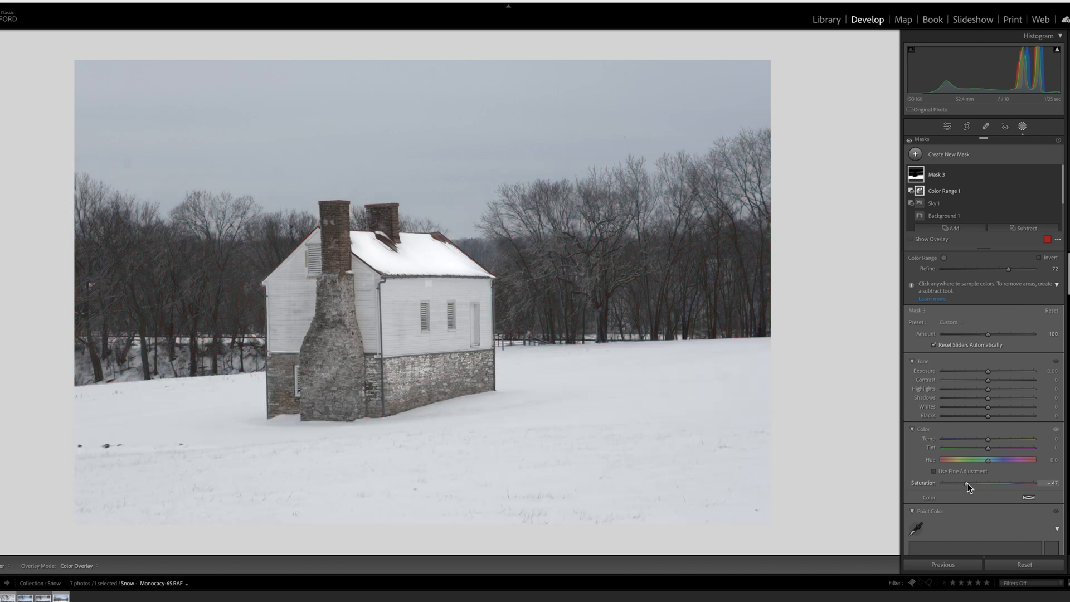
drag(967, 483, 960, 487)
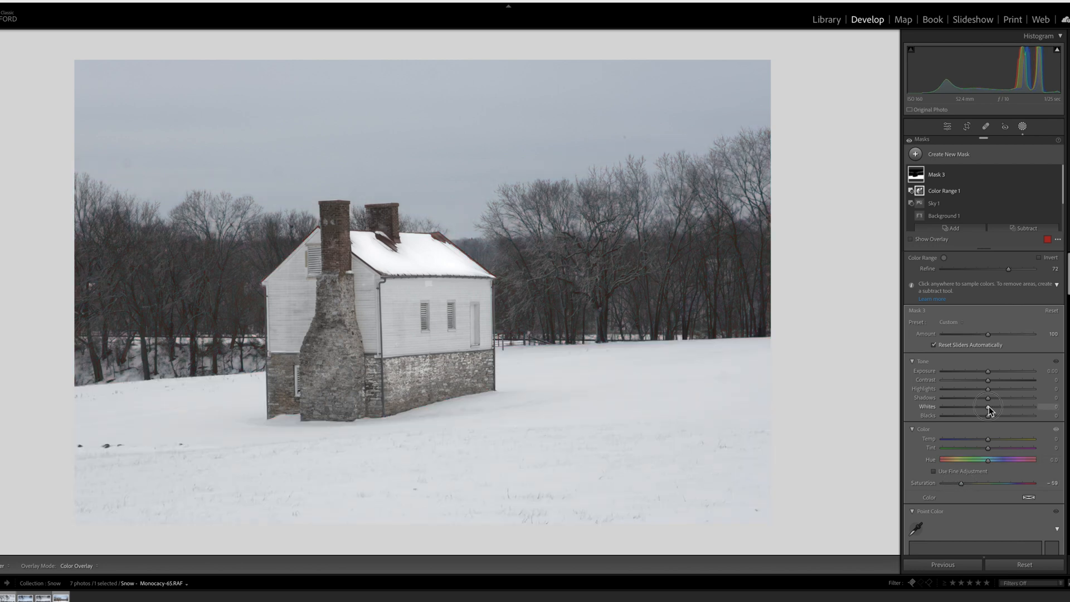
drag(986, 406, 996, 405)
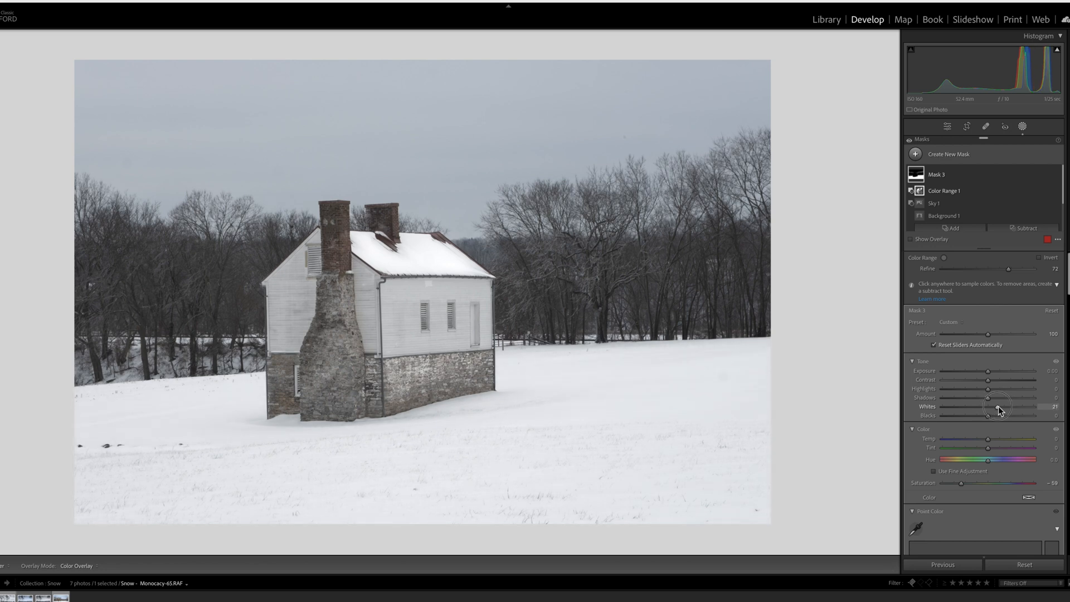
drag(996, 405, 999, 405)
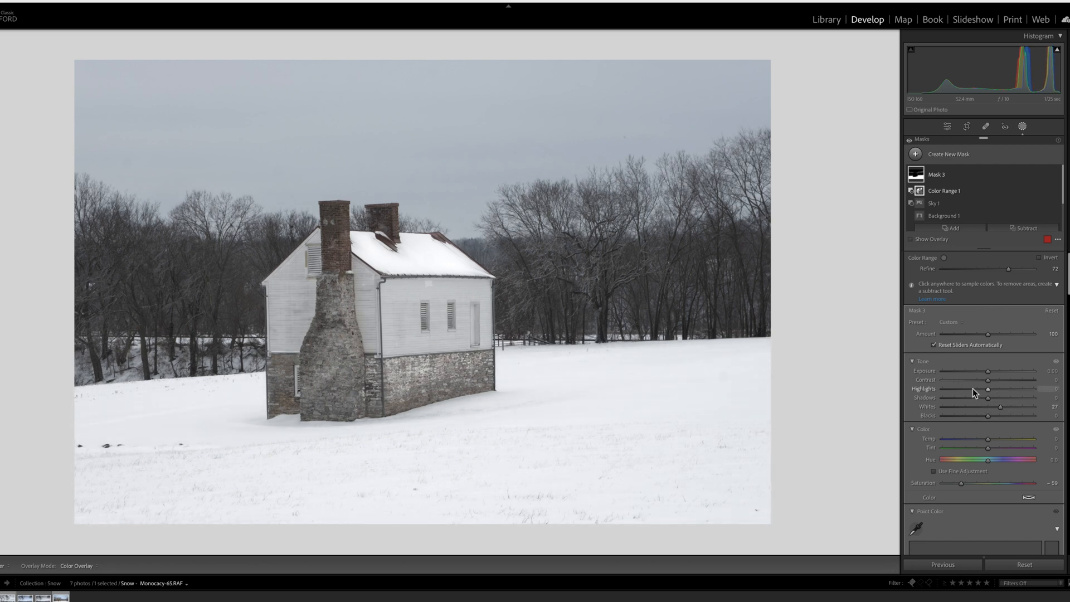
drag(1003, 388, 970, 388)
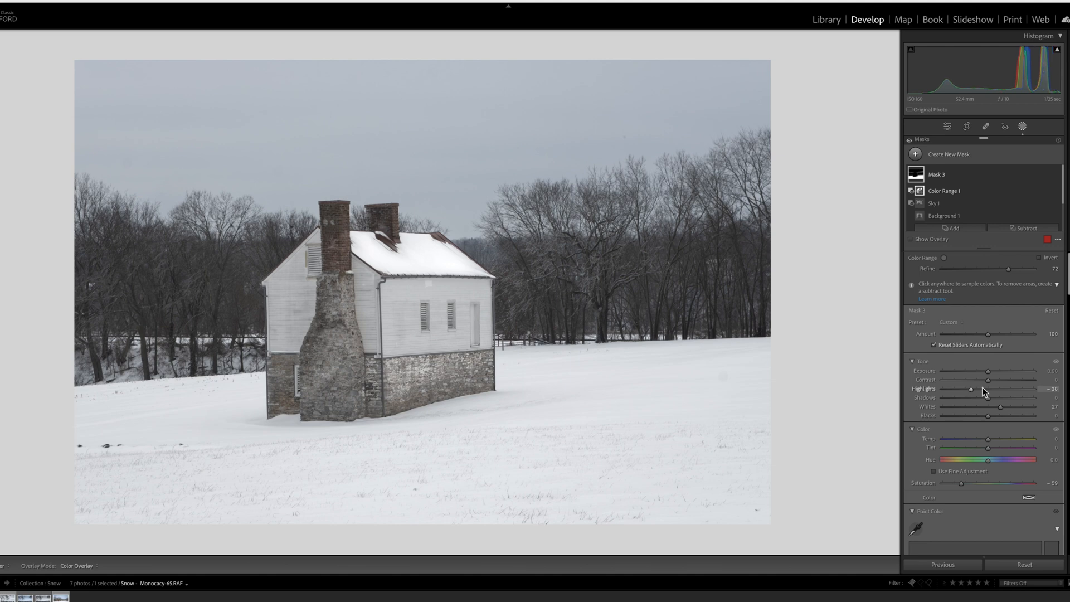
drag(969, 389, 986, 389)
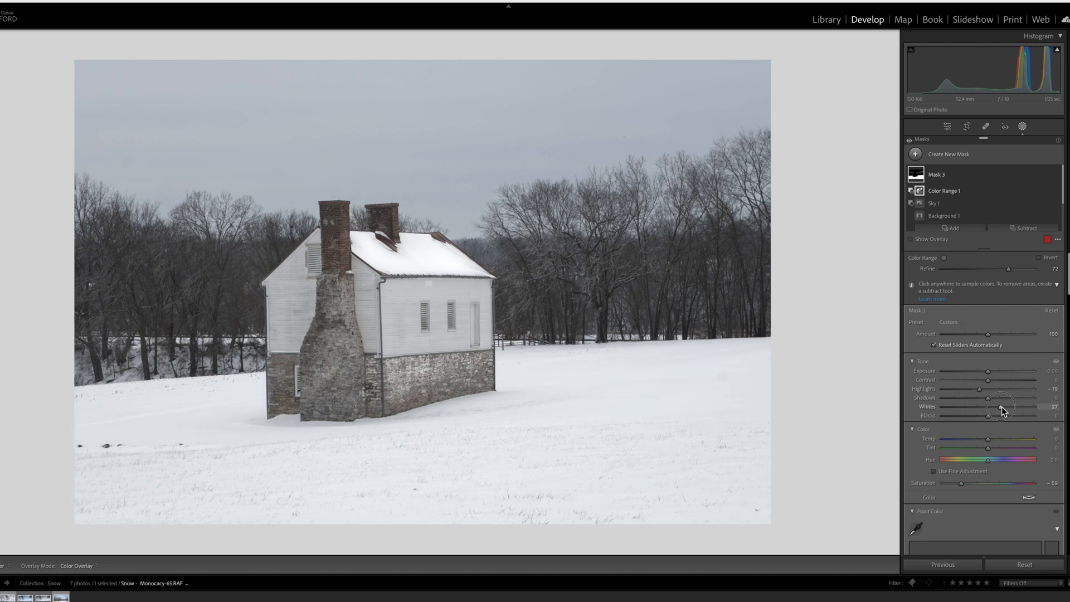
drag(1001, 405, 1009, 405)
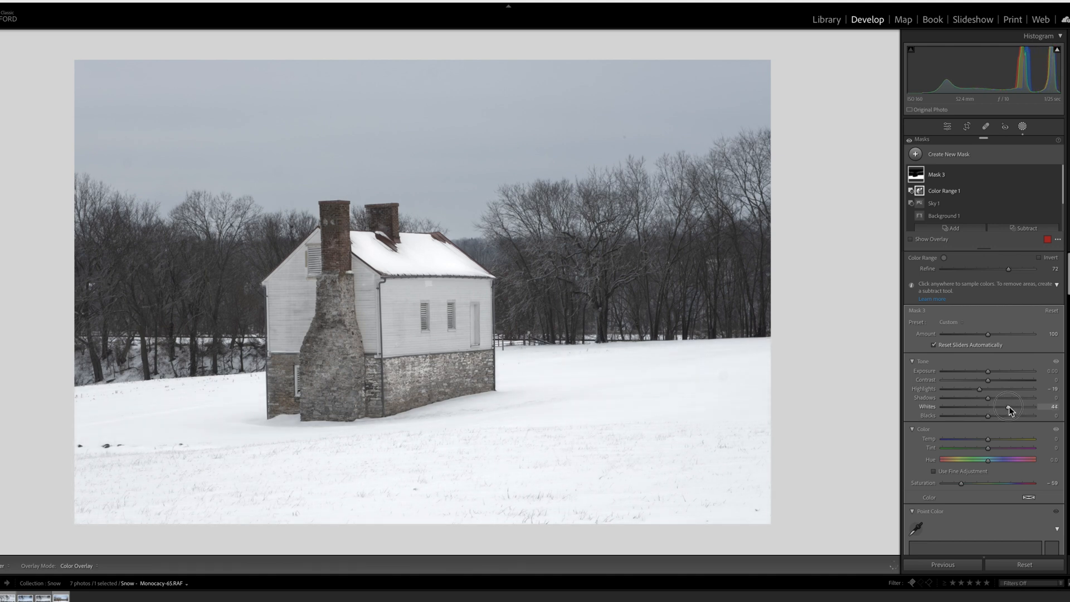
drag(1012, 405, 1003, 406)
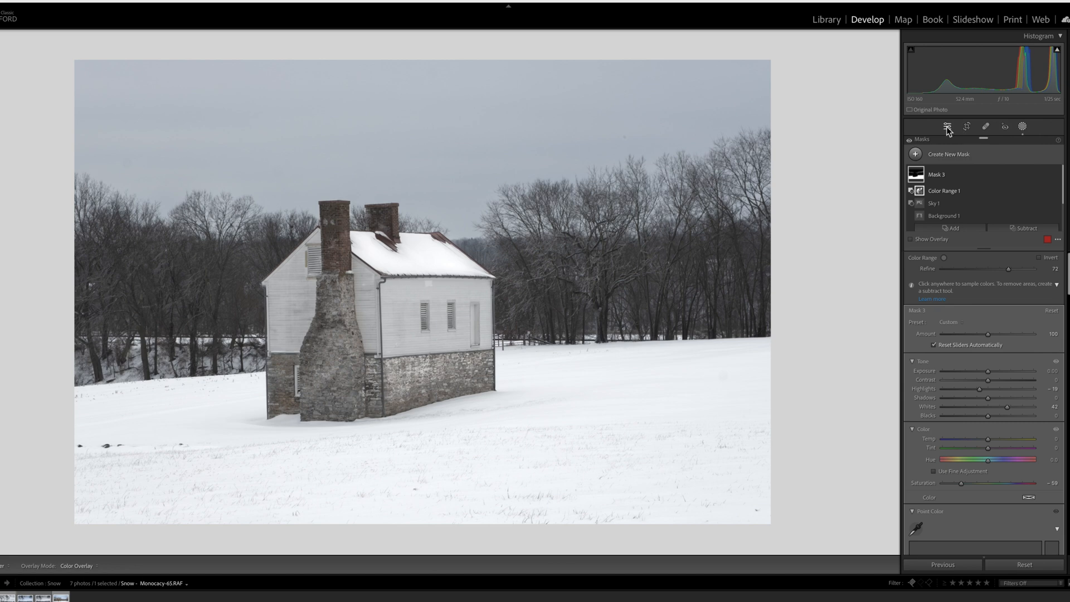
Step: Return to global Basic tones and set Exposure +0.40 with Blacks at -32
click(947, 126)
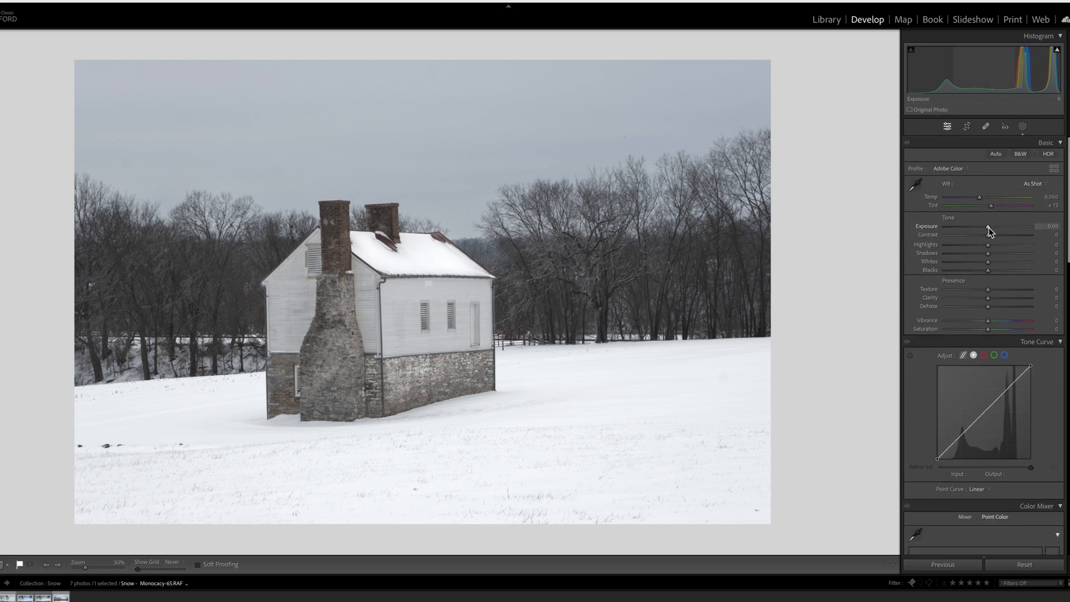
drag(989, 226, 996, 226)
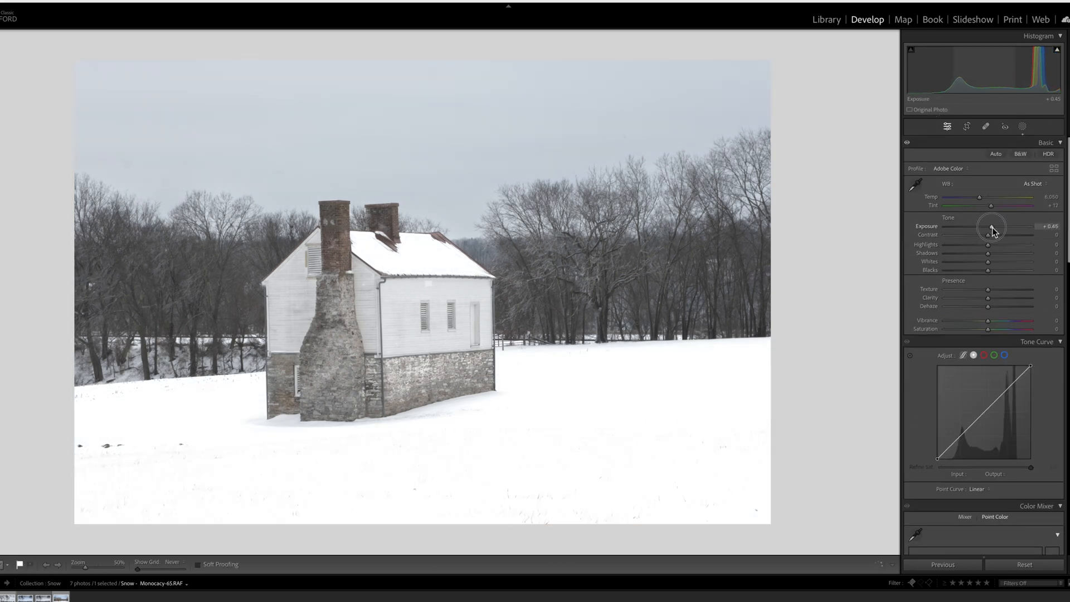
drag(991, 228, 988, 227)
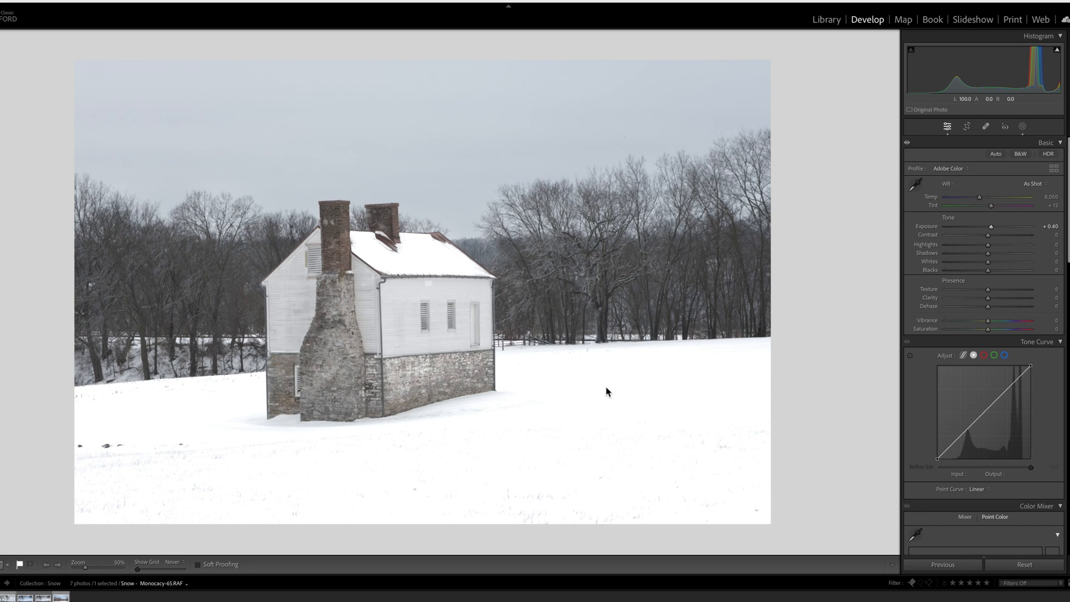
mouse_move(988, 269)
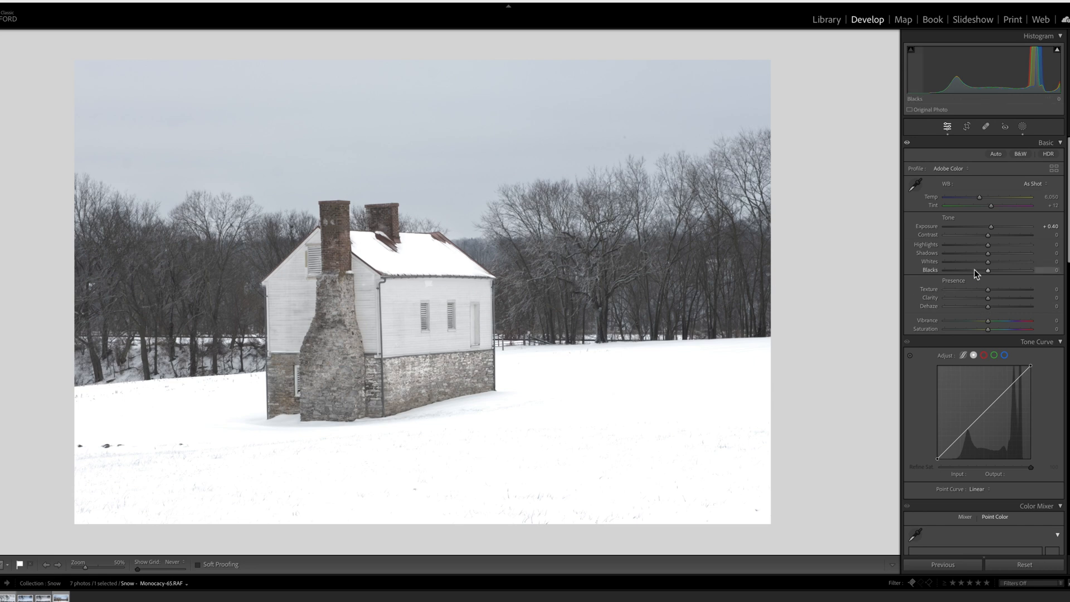
drag(986, 270, 972, 270)
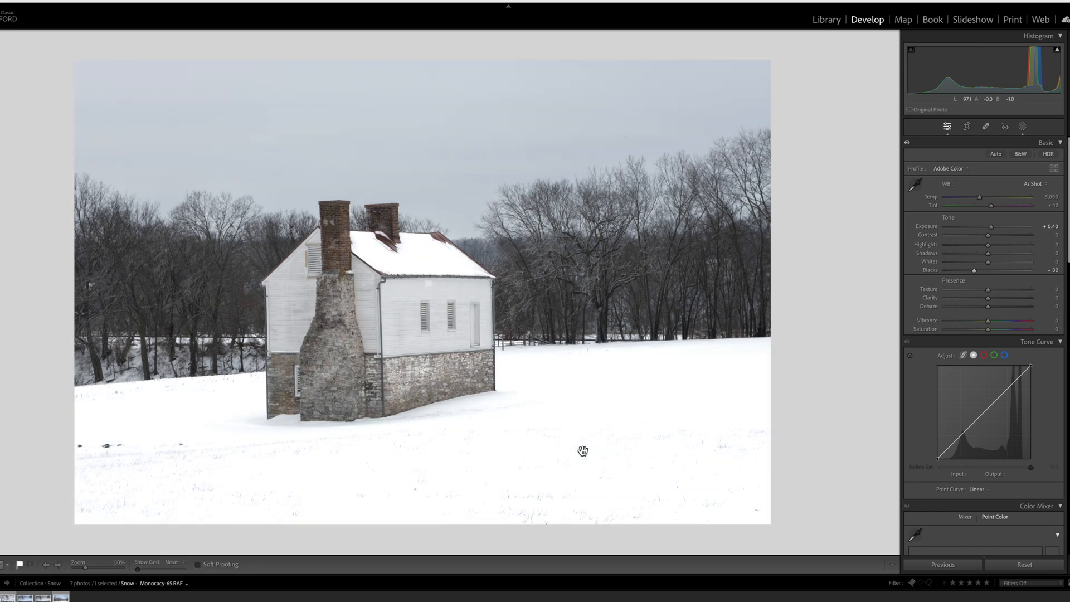
mouse_move(837, 348)
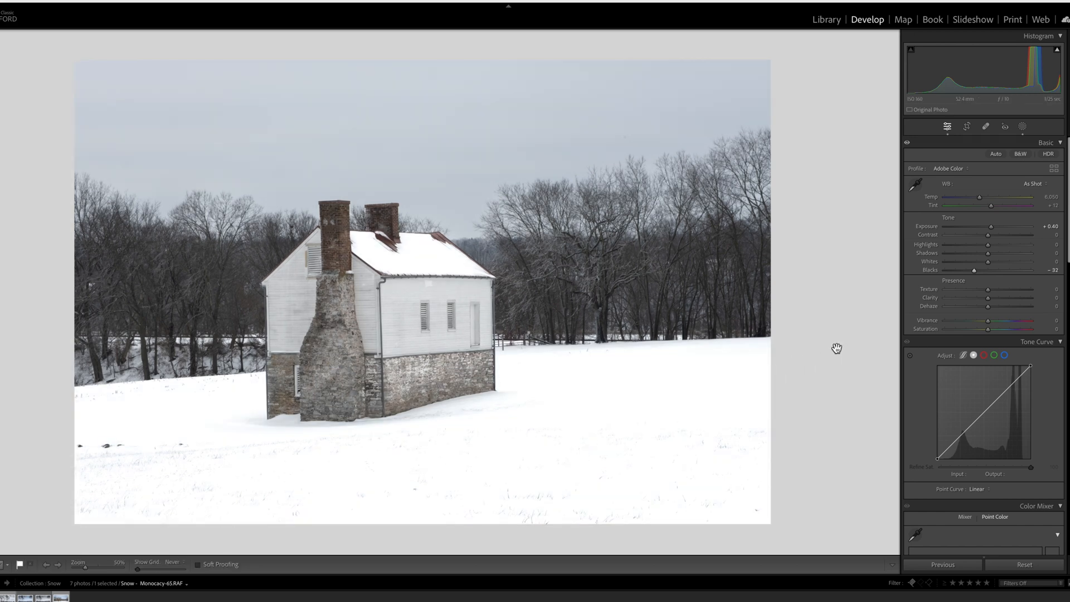